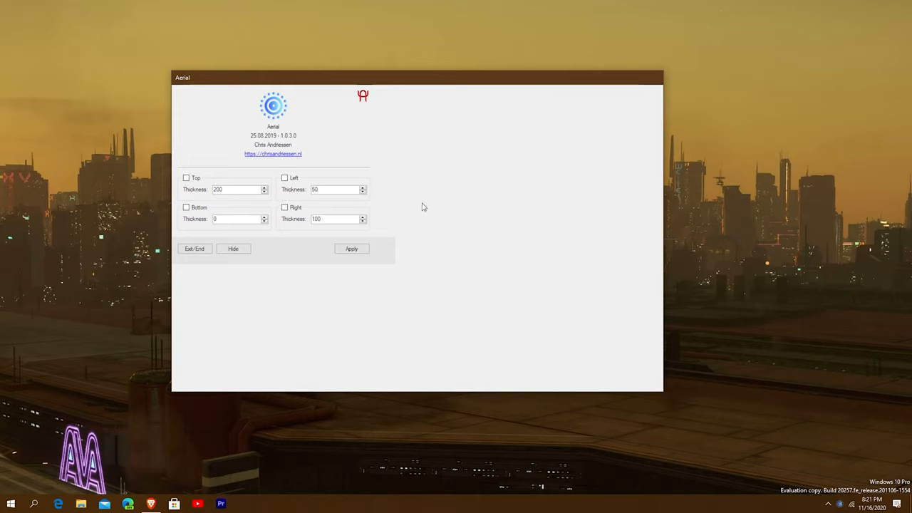
mouse_move(260, 174)
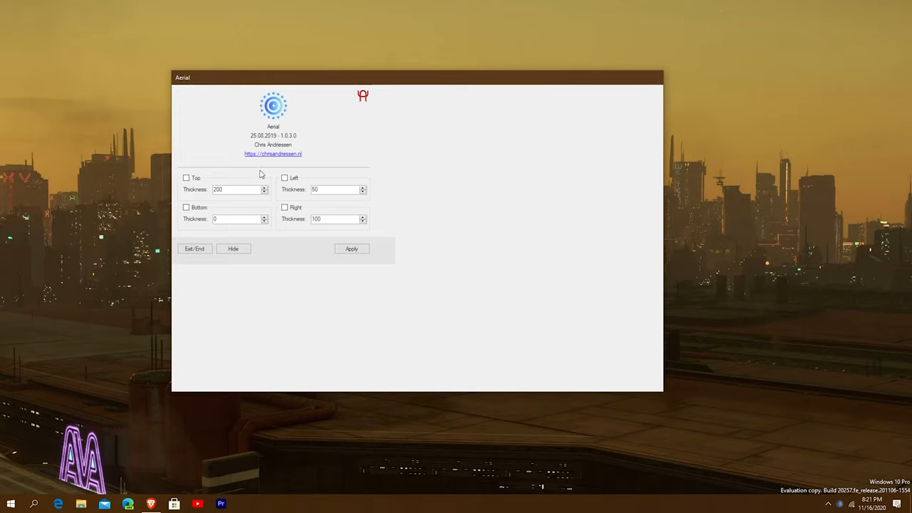
mouse_move(363, 198)
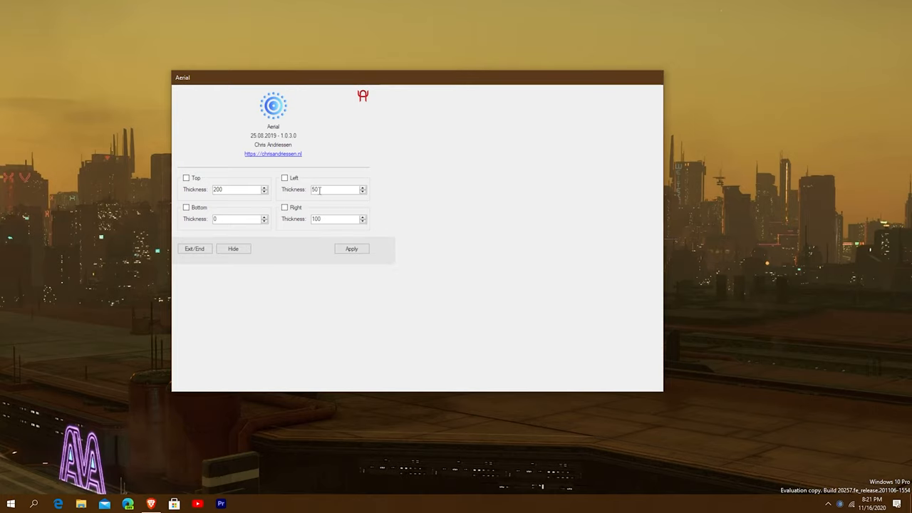
mouse_move(410, 222)
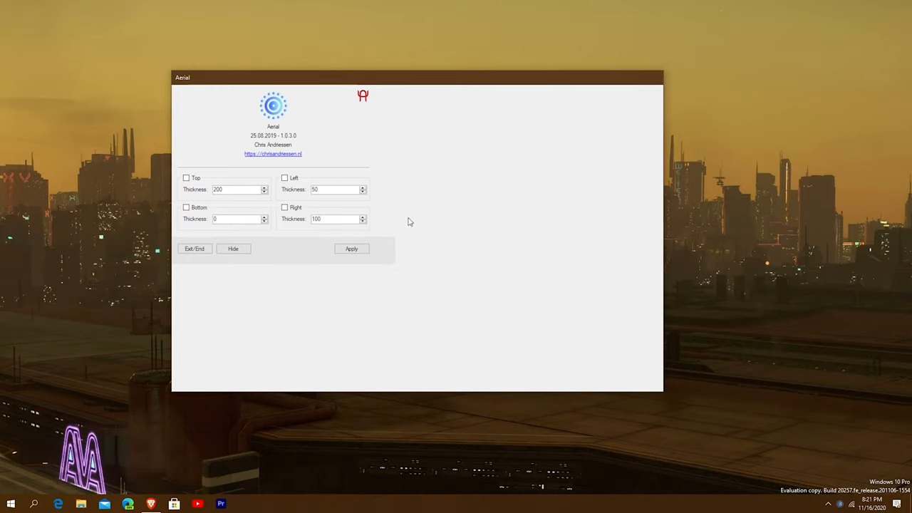
mouse_move(405, 219)
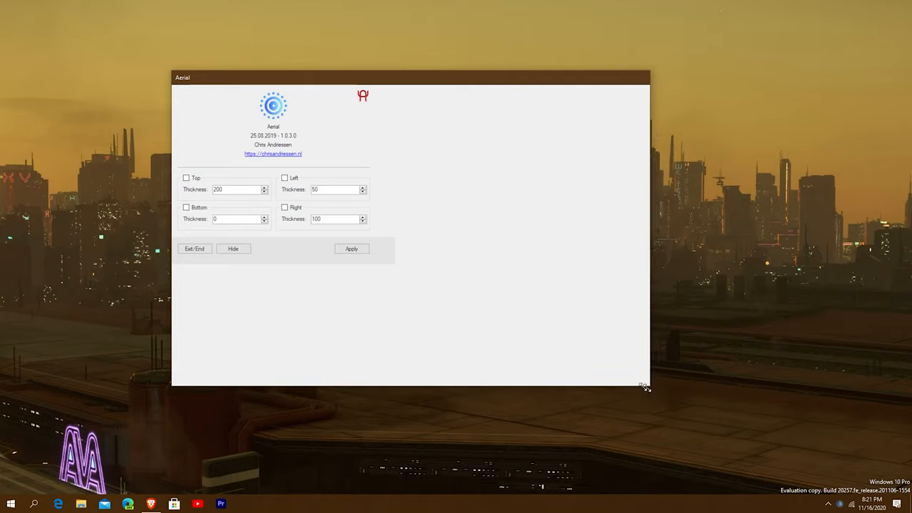
- Shrink the Aerial settings window to just fit its margin controls
drag(645, 385, 396, 264)
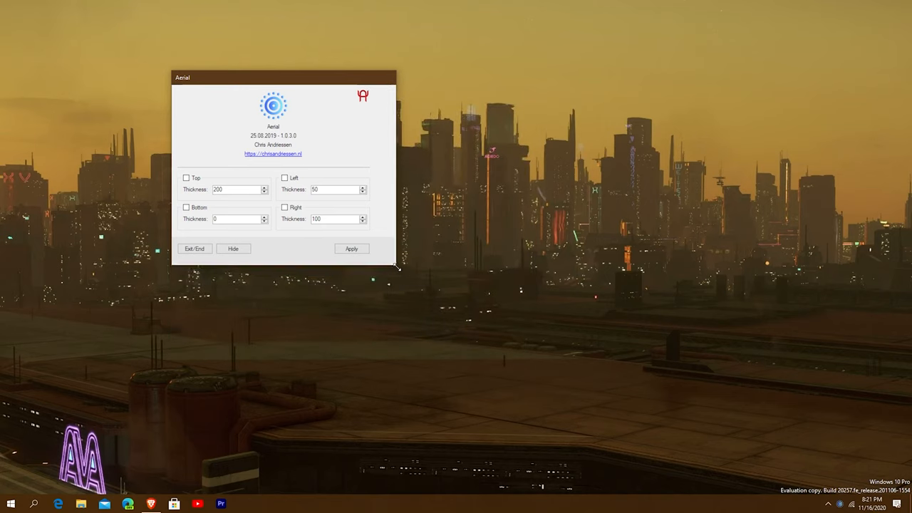
- Move the compact Aerial settings window to the centre of the screen
drag(283, 77, 457, 141)
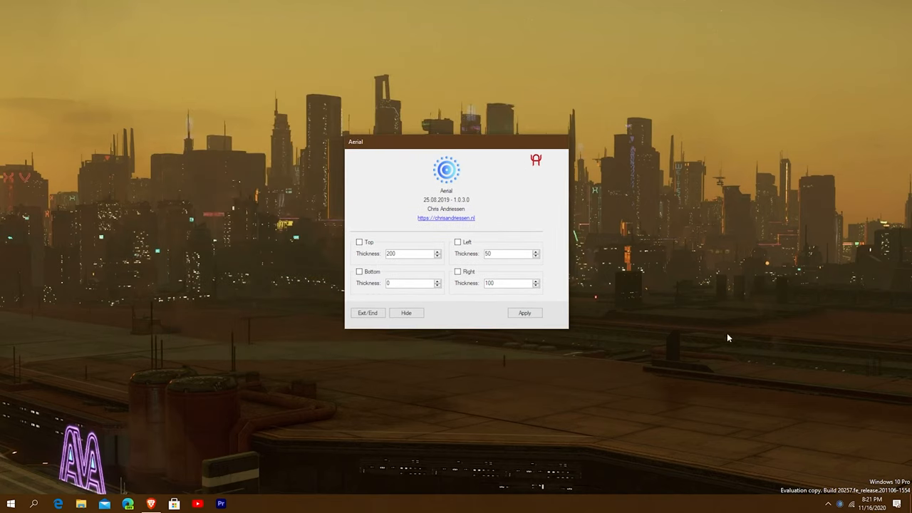
mouse_move(631, 273)
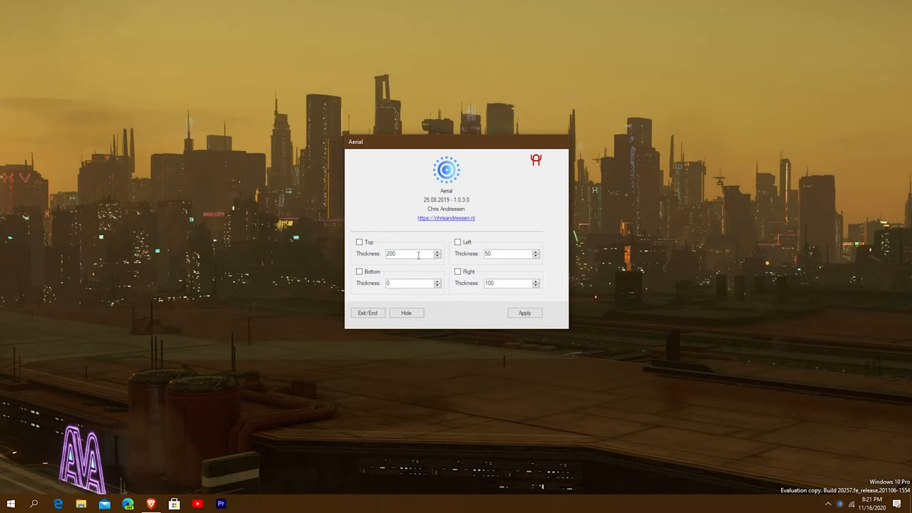
mouse_move(401, 213)
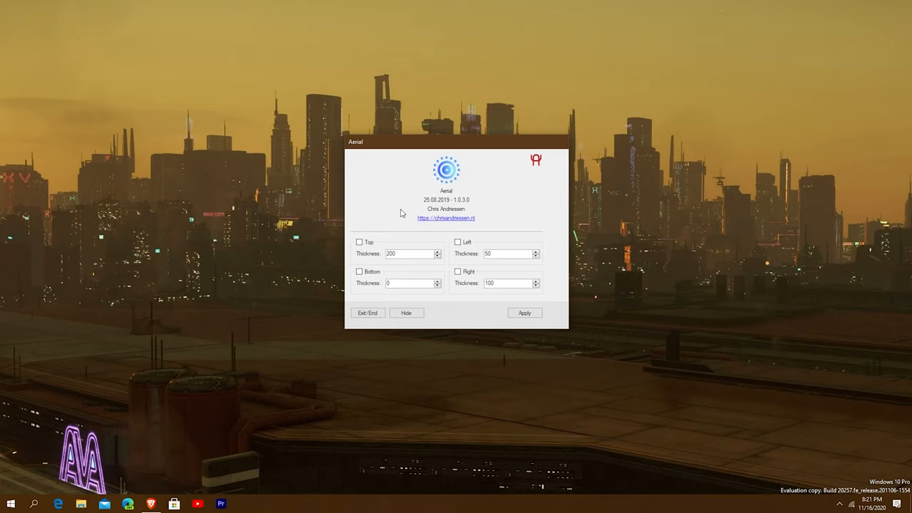
mouse_move(337, 182)
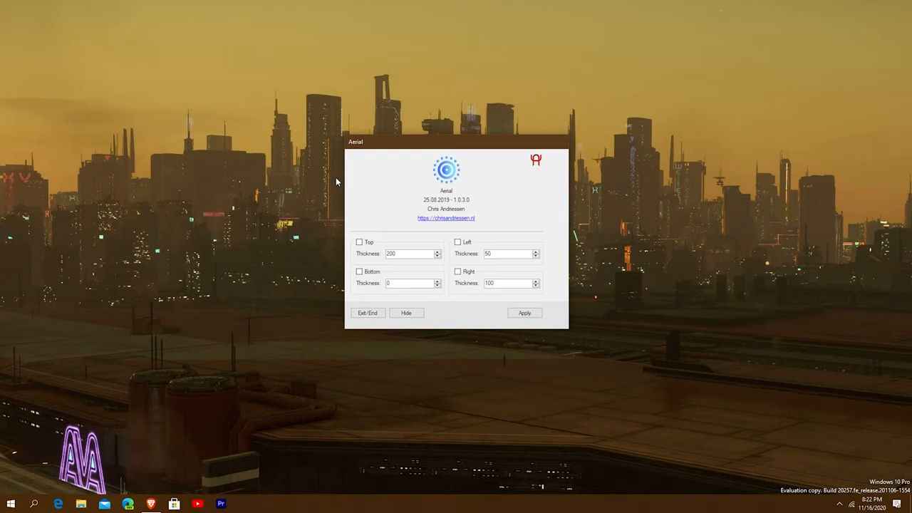
mouse_move(295, 201)
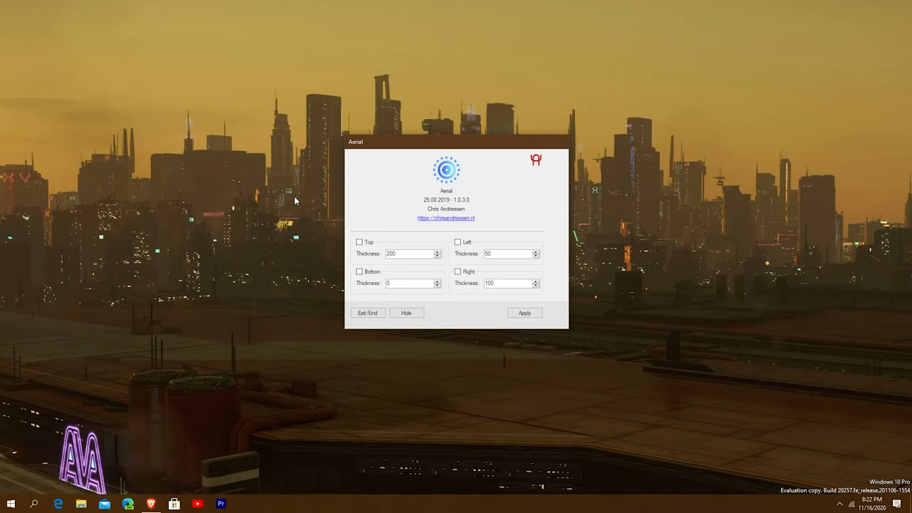
mouse_move(303, 201)
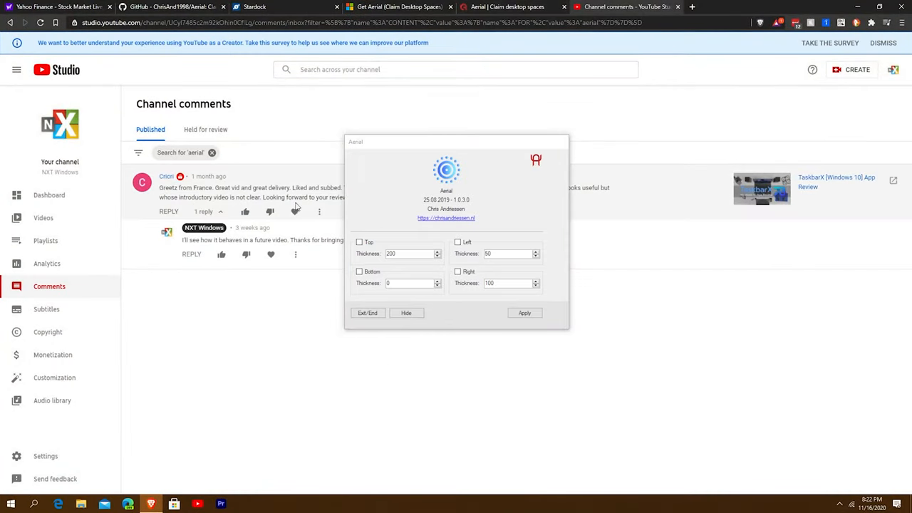
- View the Aerial project website page in the browser
click(508, 6)
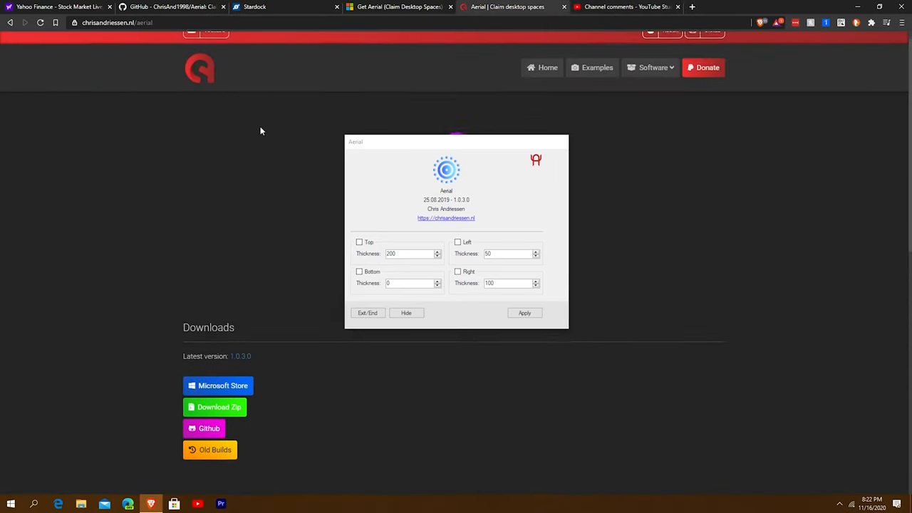
scroll(up, 3)
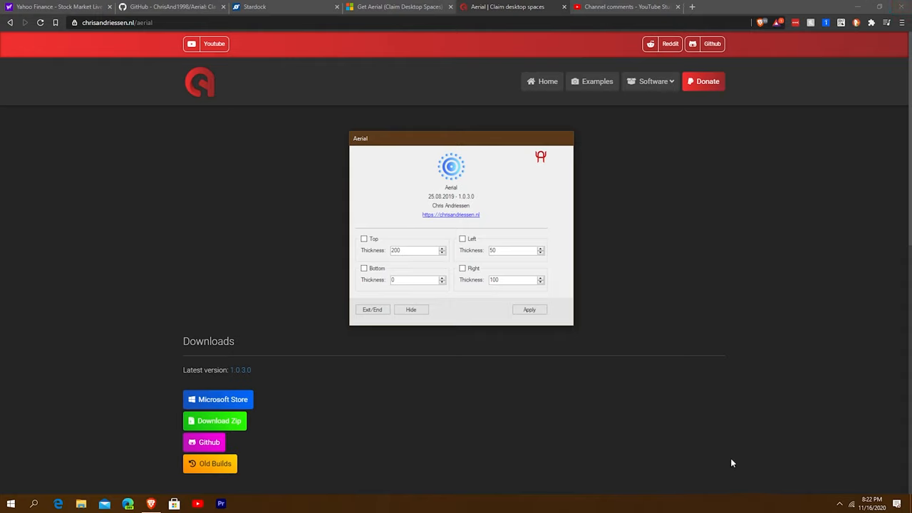
mouse_move(478, 345)
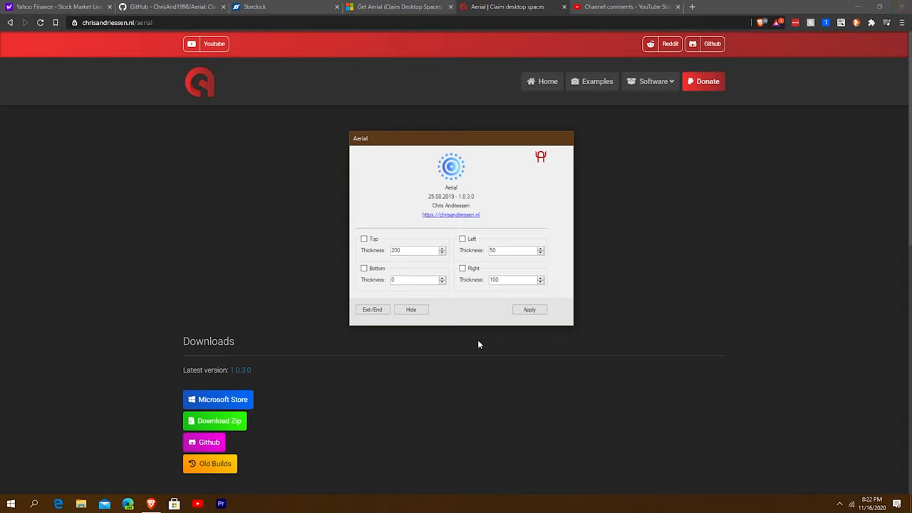
mouse_move(371, 278)
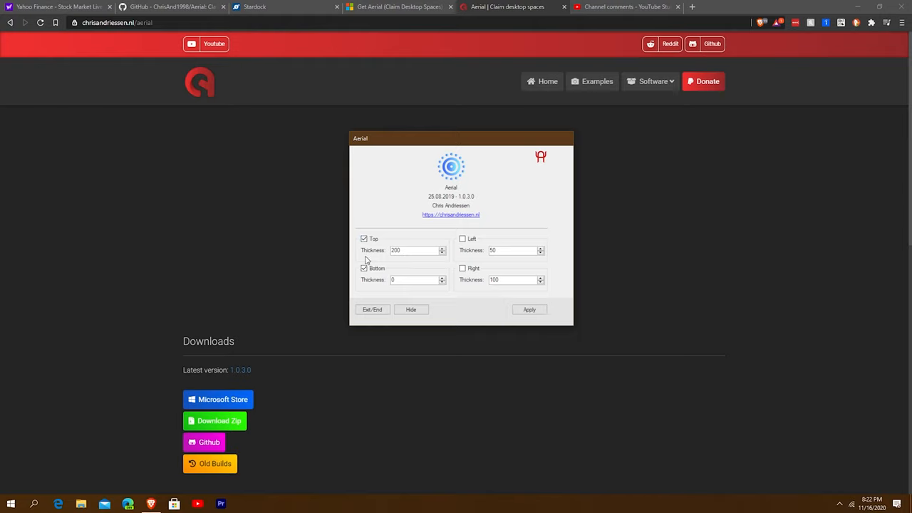
- Reserve only a 50-pixel top margin, with the bottom margin turned off, and apply it
click(363, 269)
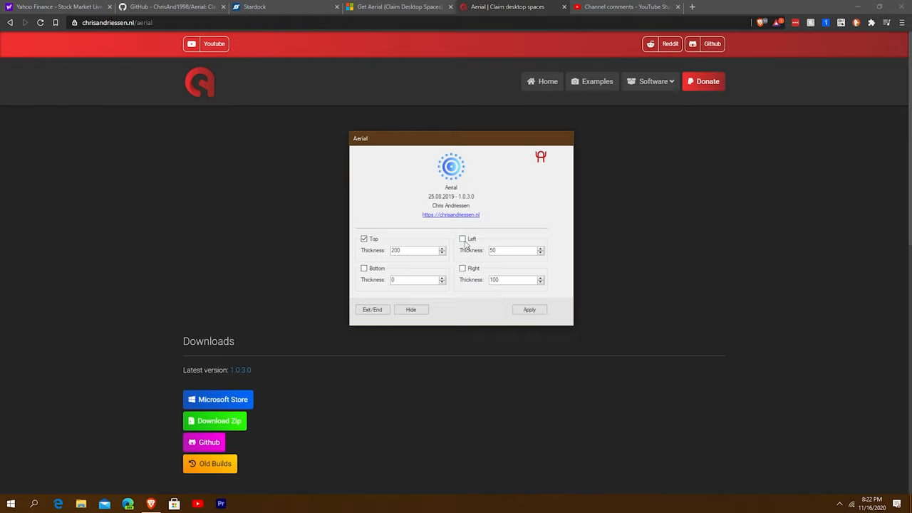
triple_click(413, 250)
text(50)
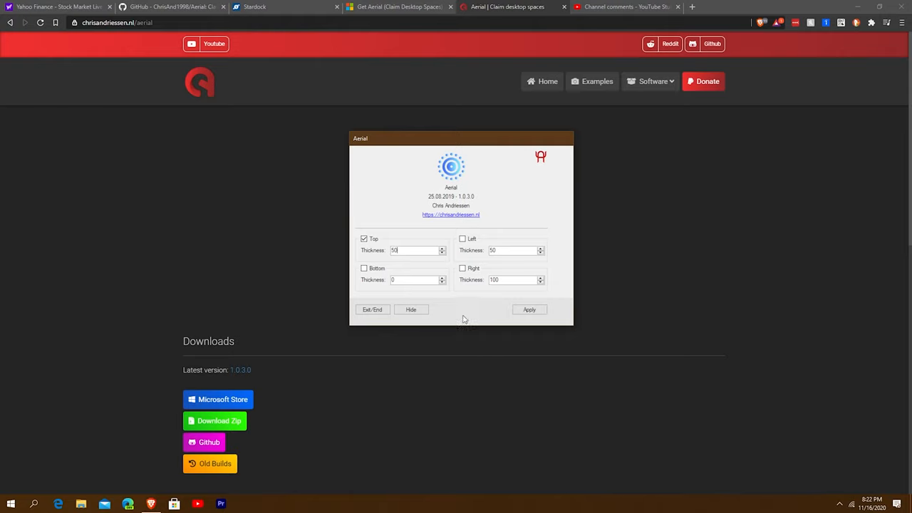
click(529, 310)
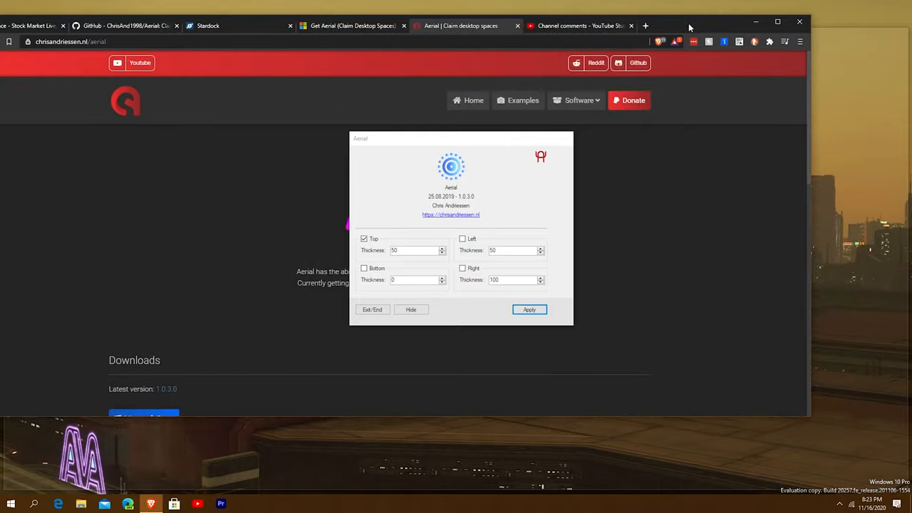
- Maximise the browser so it fills the screen below the reserved top strip
click(778, 21)
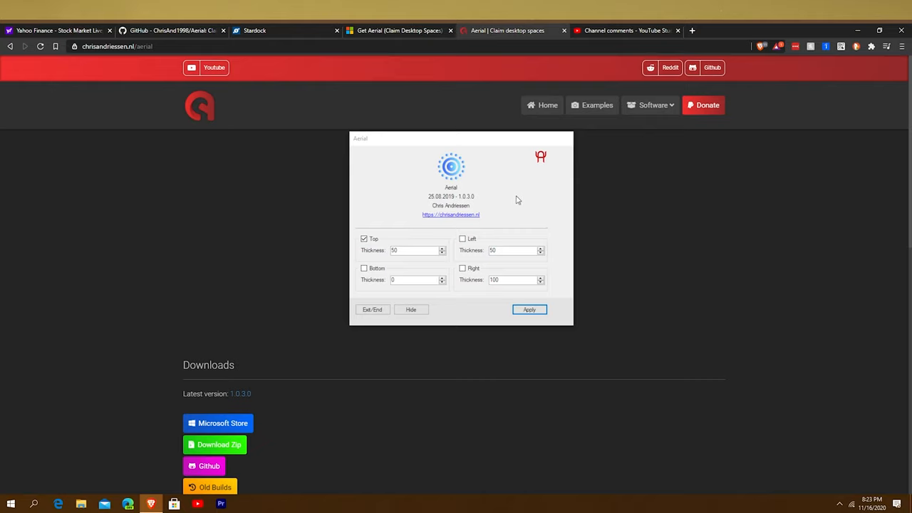
mouse_move(495, 197)
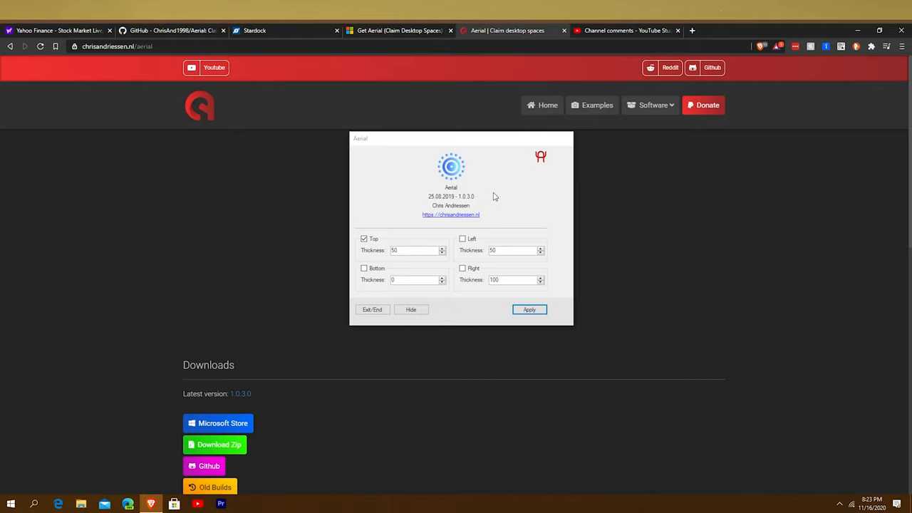
mouse_move(437, 183)
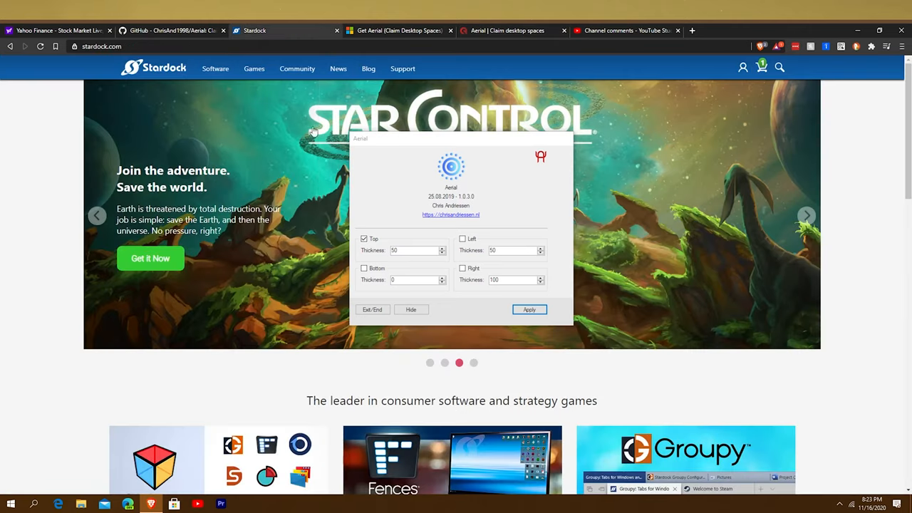
mouse_move(606, 79)
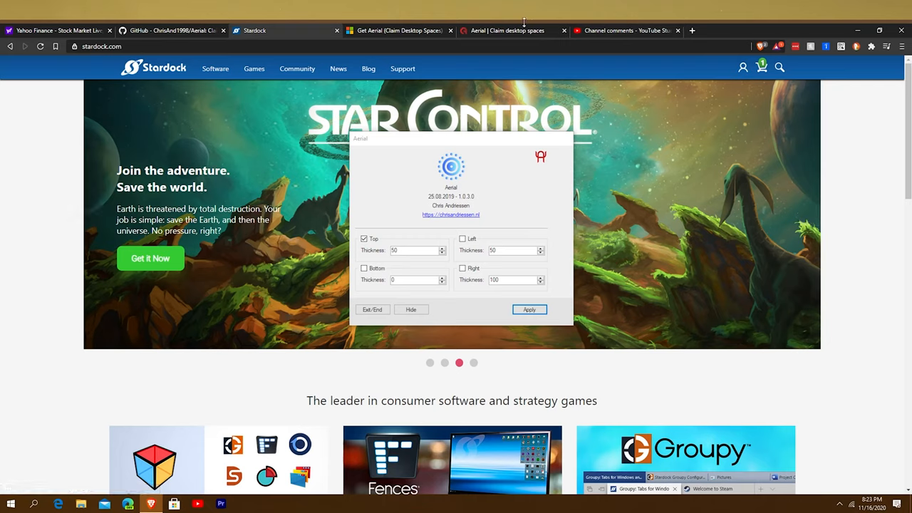
mouse_move(873, 501)
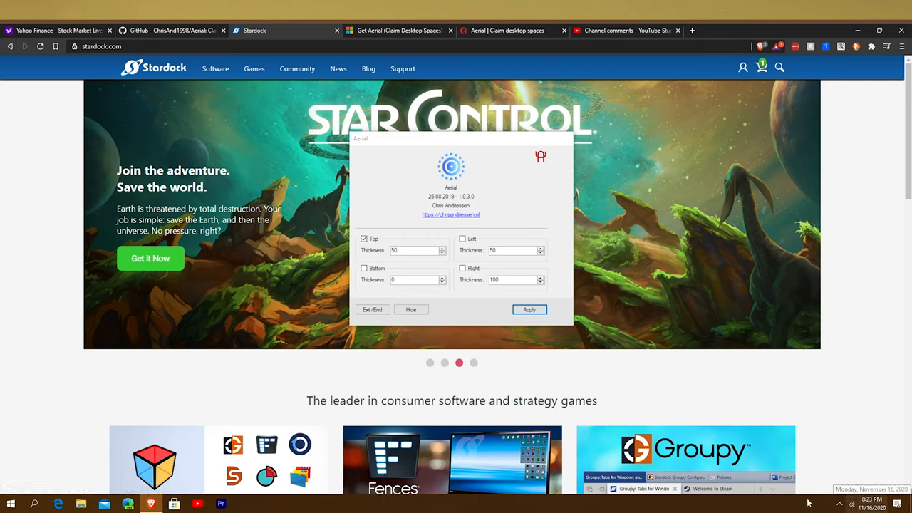
mouse_move(424, 10)
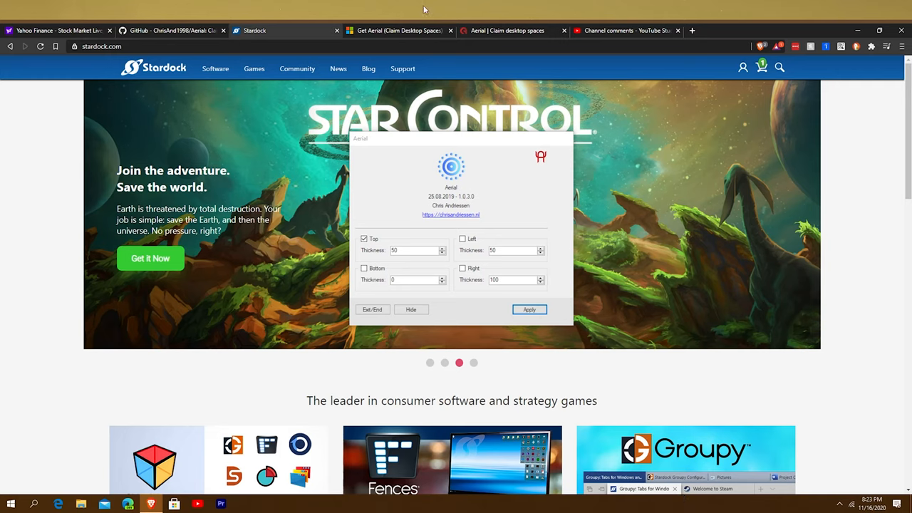
mouse_move(538, 10)
text(200)
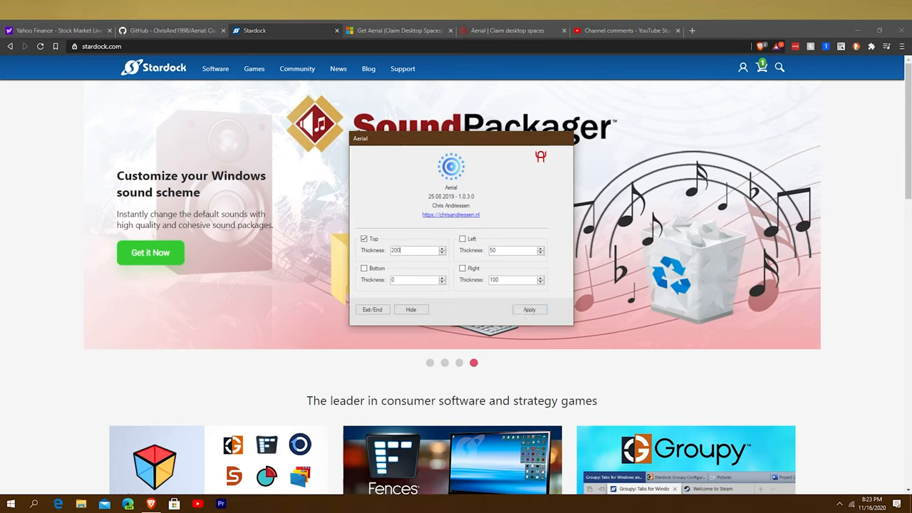
- Apply the 200-pixel top margin so the browser shifts below the taller strip
click(528, 309)
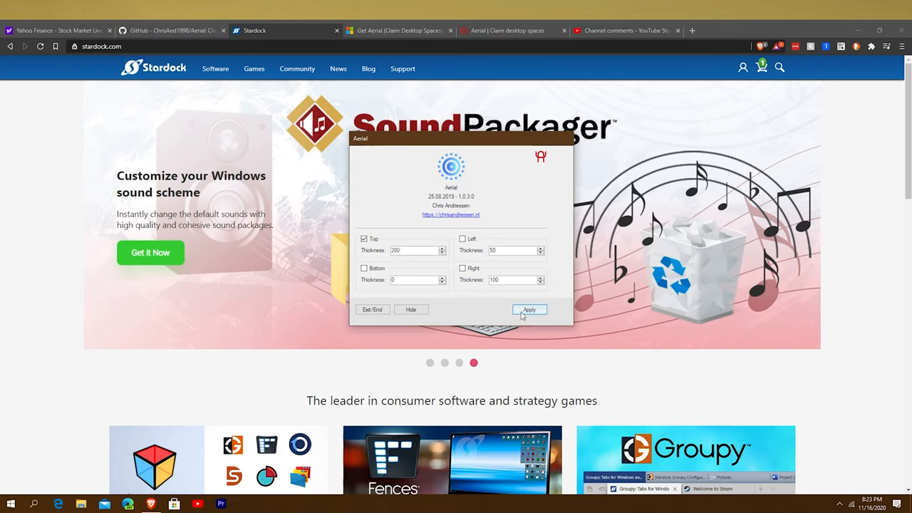
click(529, 309)
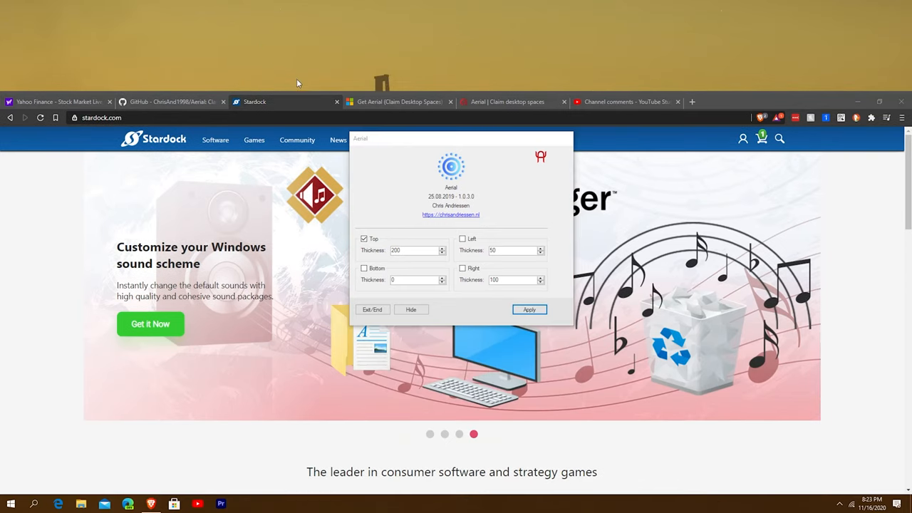
mouse_move(316, 15)
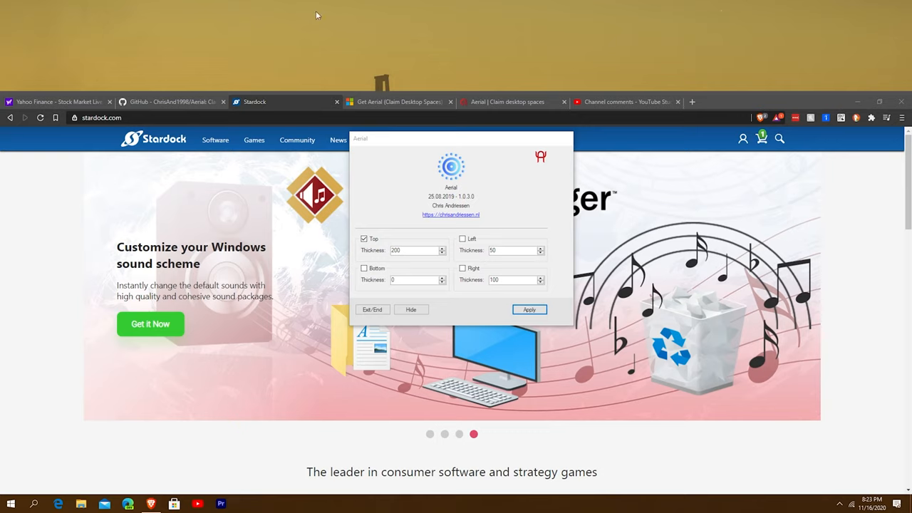
mouse_move(307, 4)
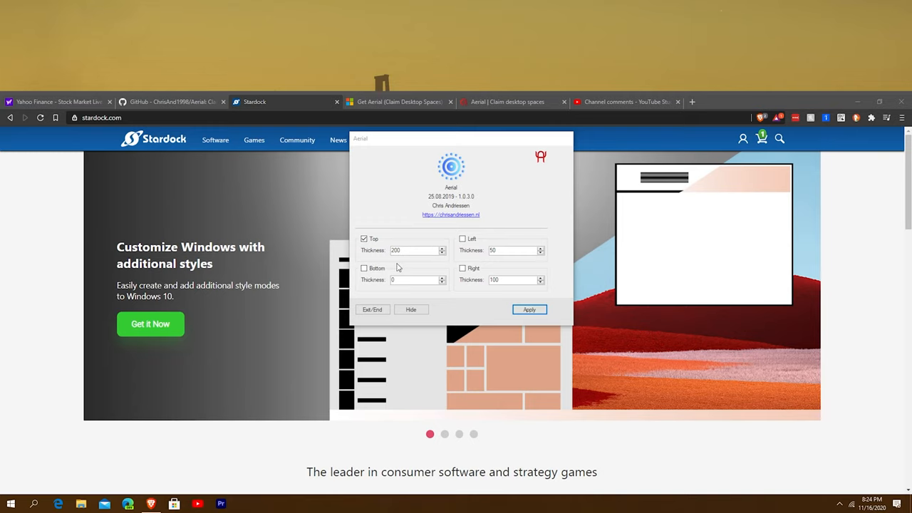
mouse_move(390, 241)
text(150)
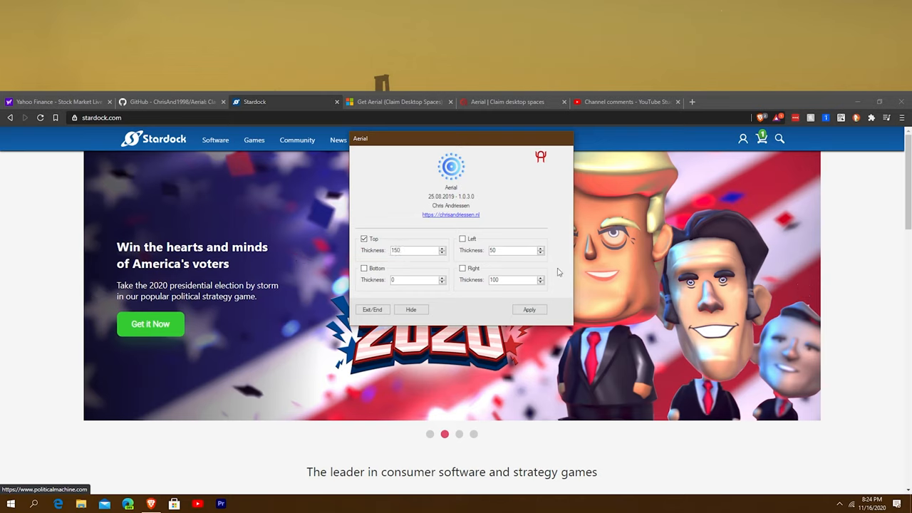
- Select the left margin thickness value to replace it with 100
triple_click(494, 279)
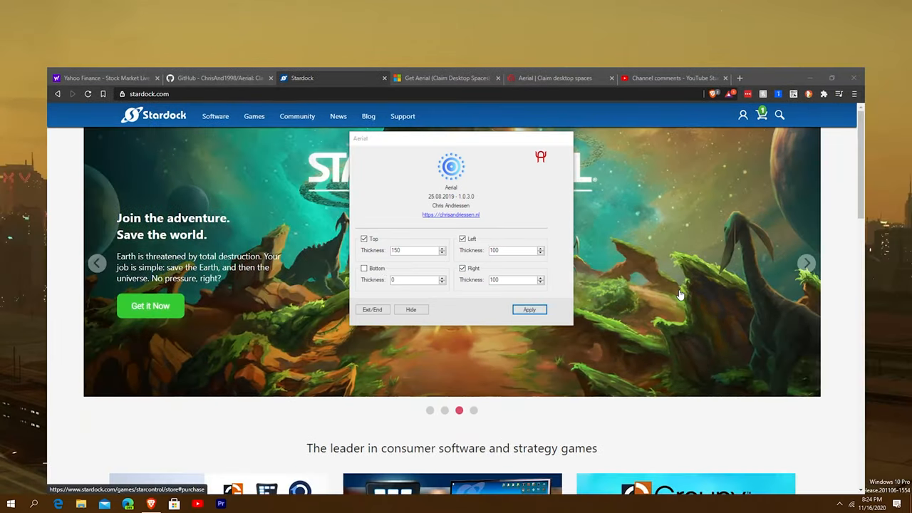
mouse_move(866, 330)
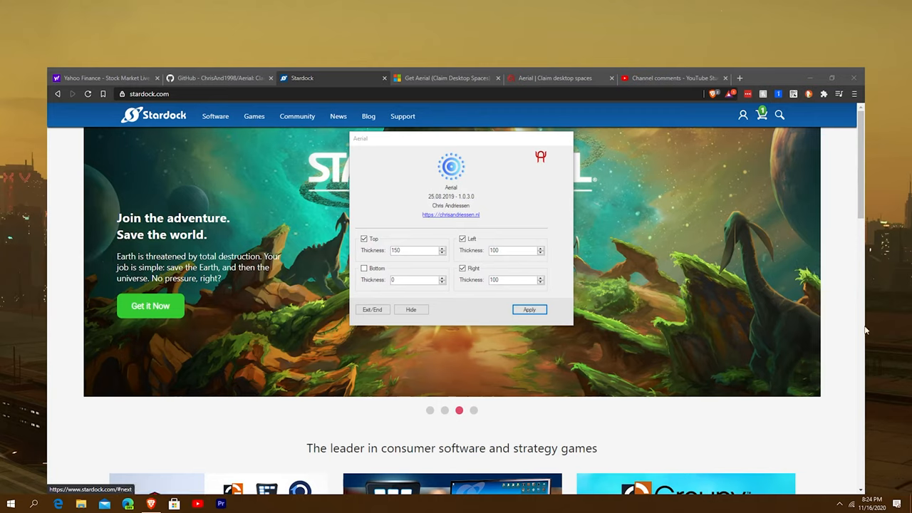
mouse_move(885, 40)
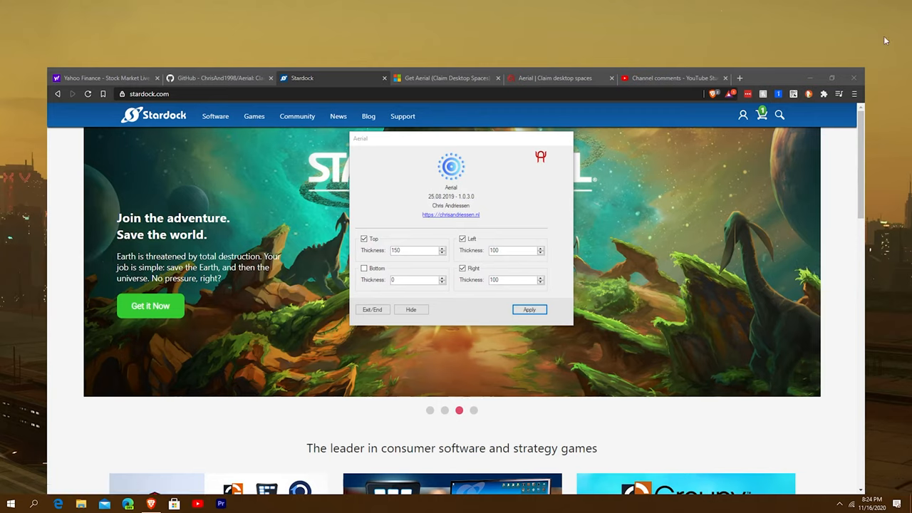
mouse_move(30, 111)
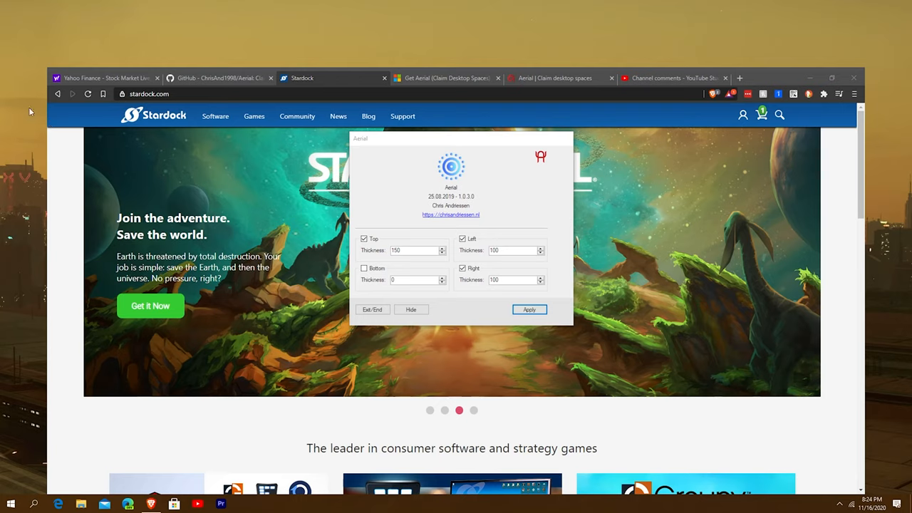
mouse_move(30, 369)
text(50)
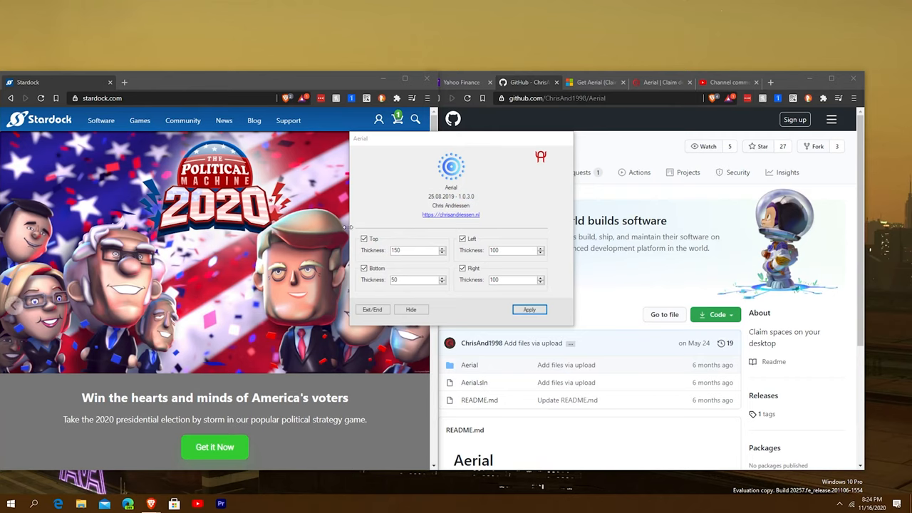
- Apply the updated margins so the snapped browser windows stay inside them
click(529, 310)
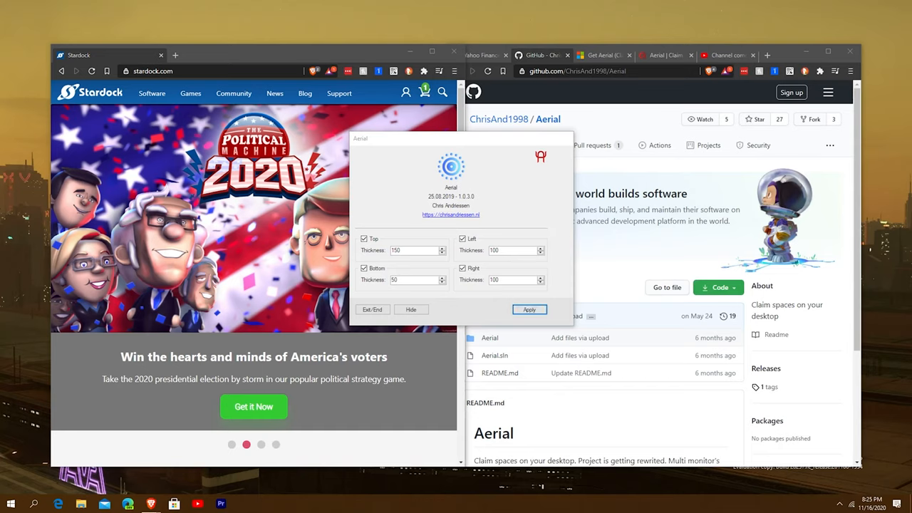
mouse_move(490, 49)
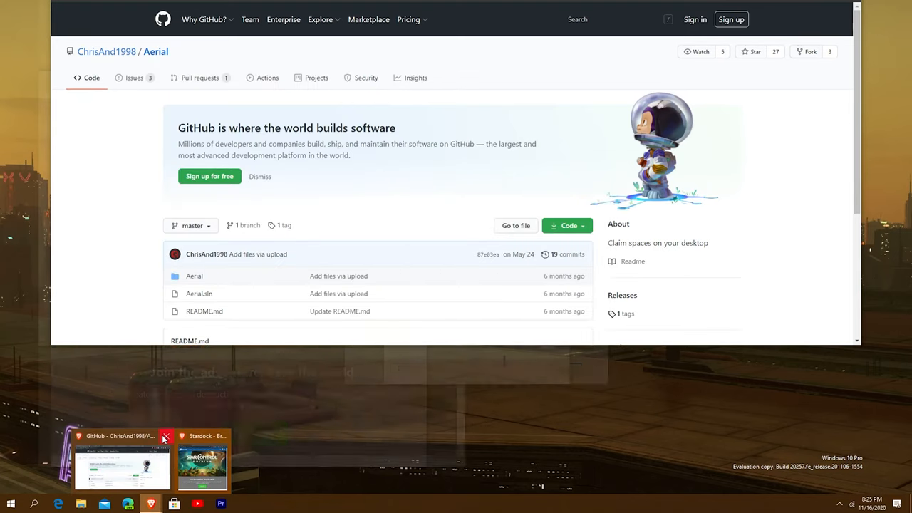
- Close the GitHub browser window from the taskbar preview, leaving the Stardock window
click(202, 467)
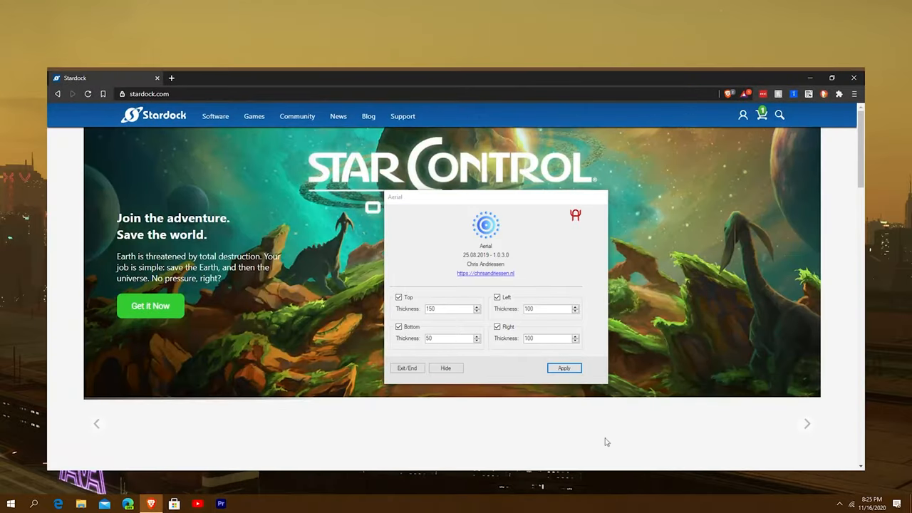
mouse_move(456, 37)
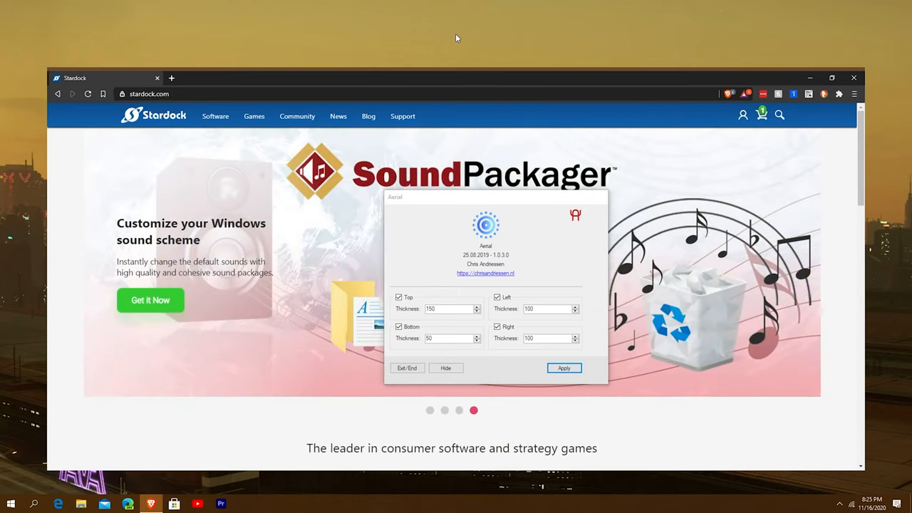
mouse_move(563, 201)
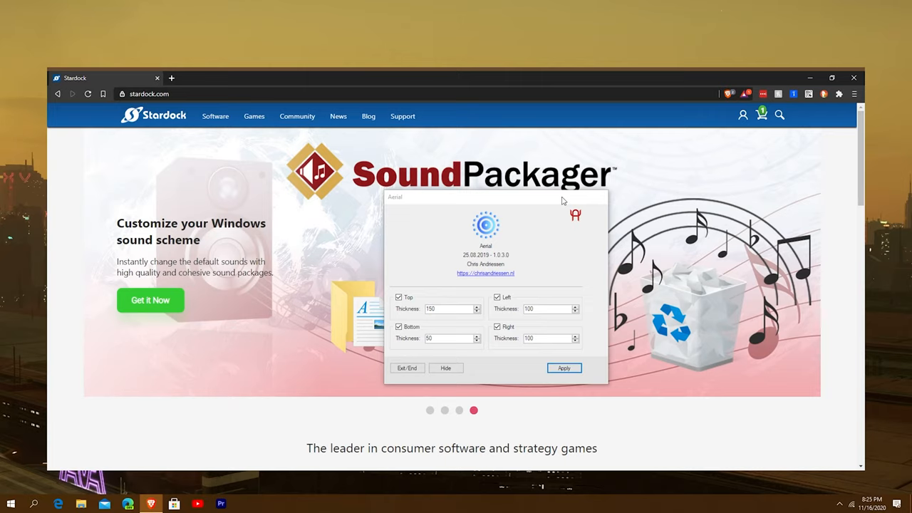
click(430, 410)
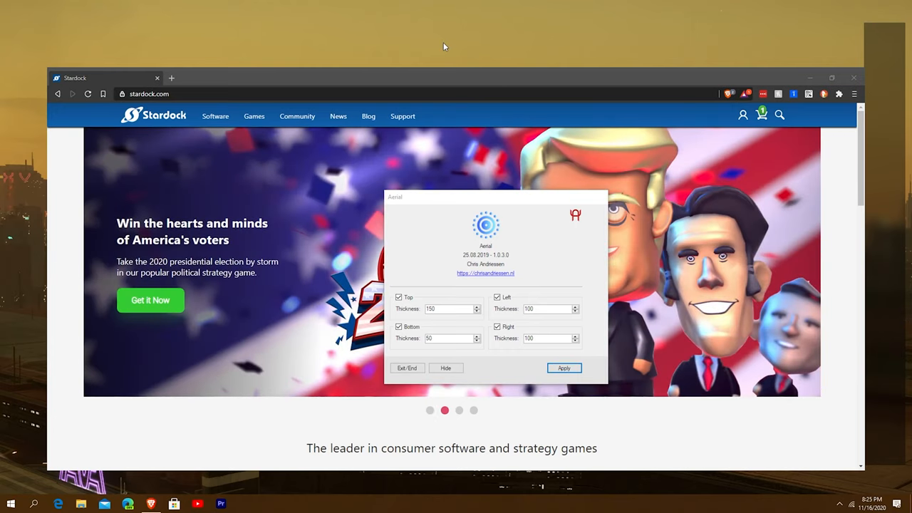
mouse_move(520, 3)
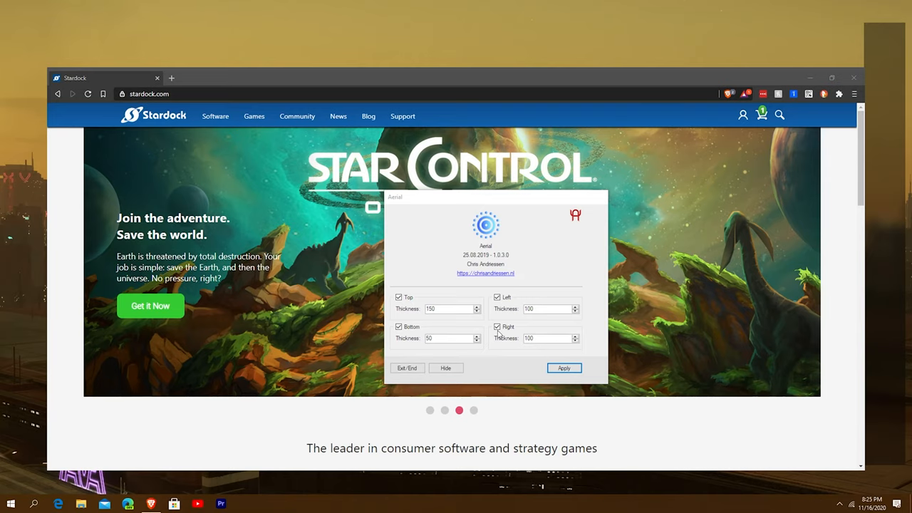
- Toggle the right margin off and back on so the browser sits inset on all four sides
click(497, 327)
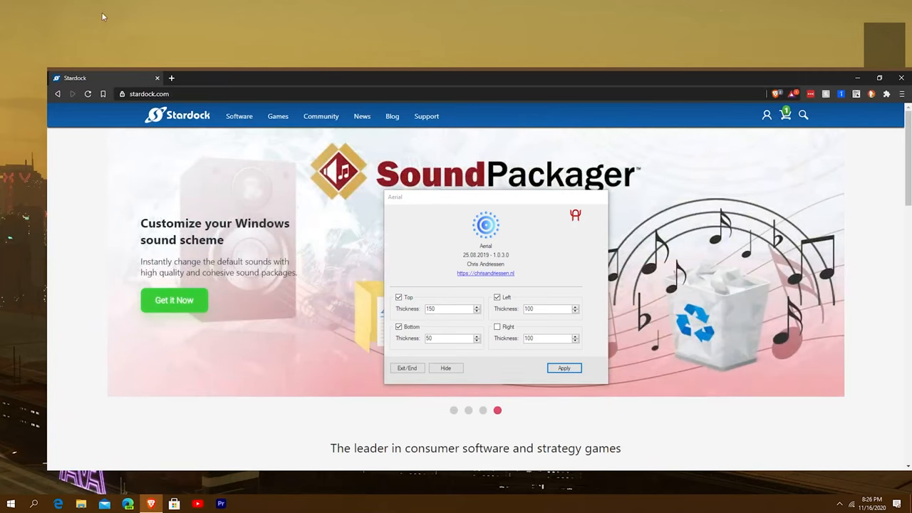
mouse_move(88, 409)
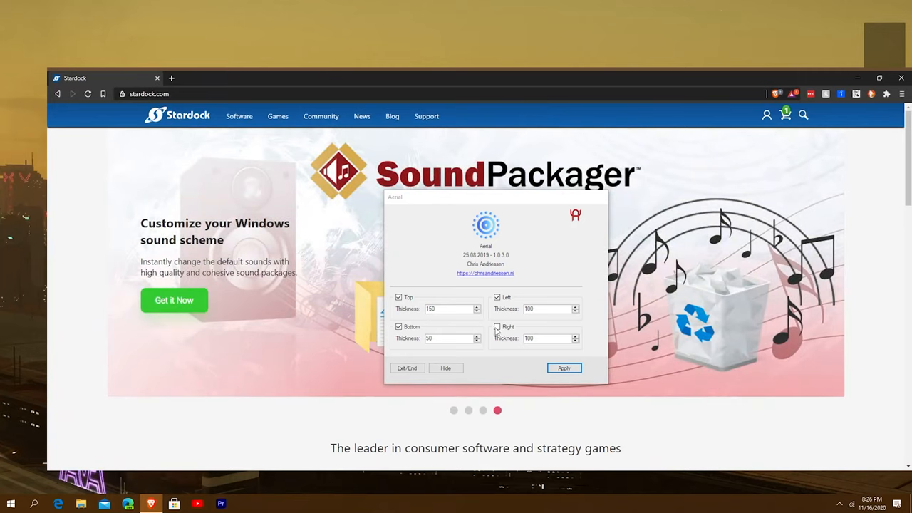
click(498, 328)
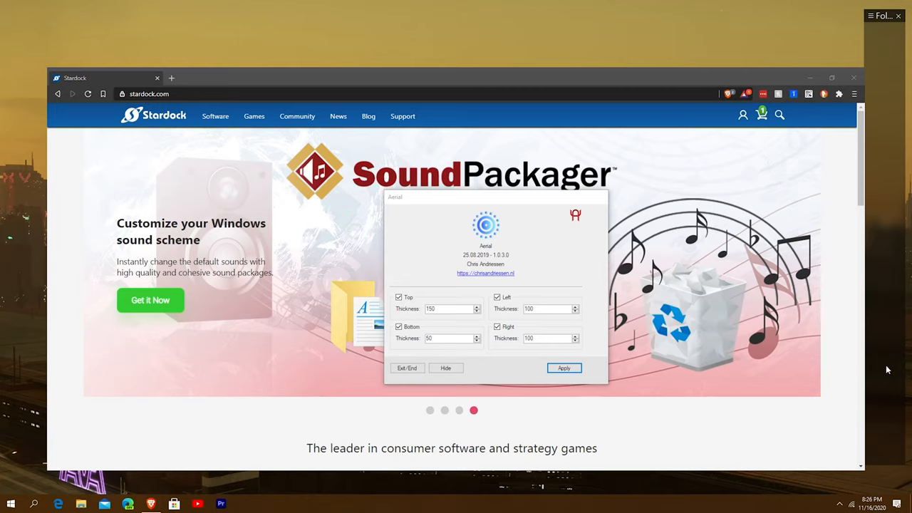
click(430, 410)
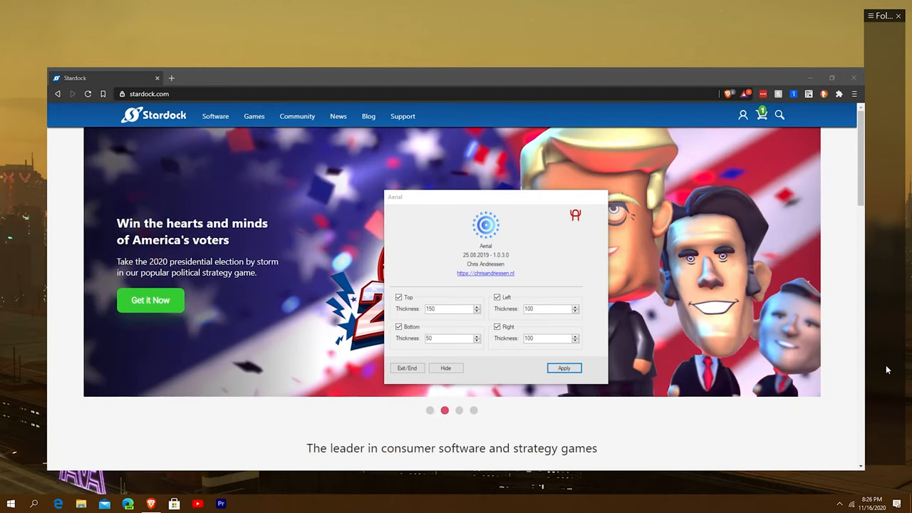
click(216, 116)
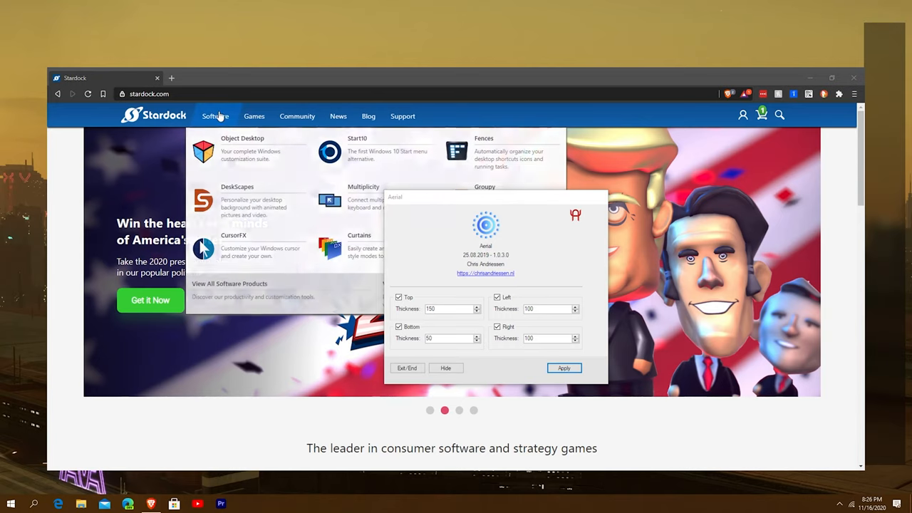
mouse_move(241, 203)
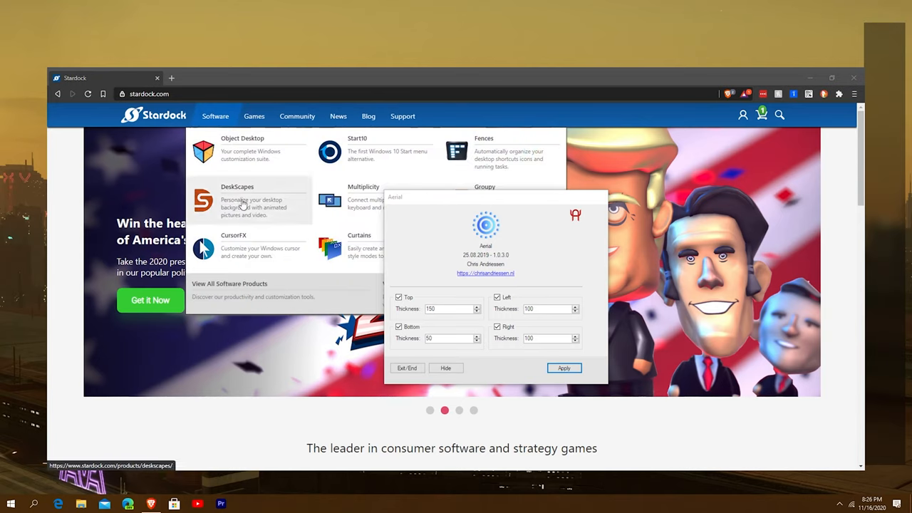
mouse_move(580, 157)
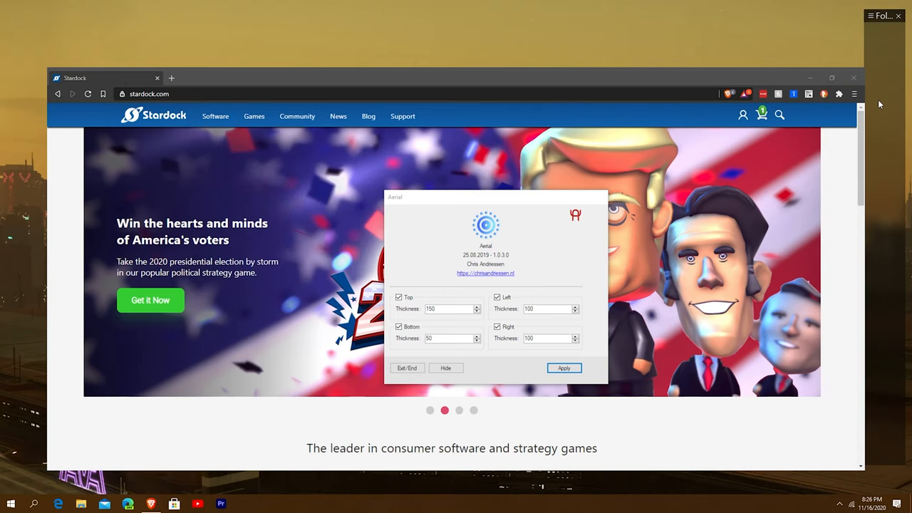
mouse_move(852, 50)
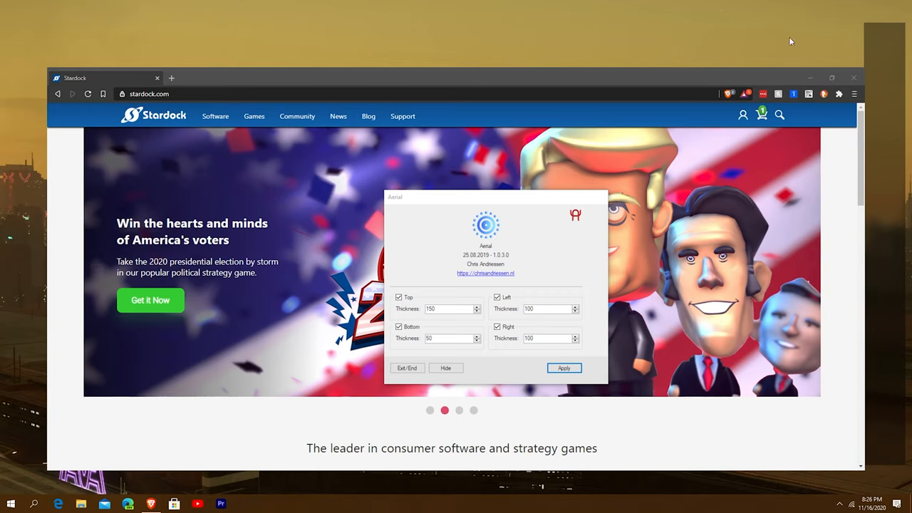
mouse_move(632, 309)
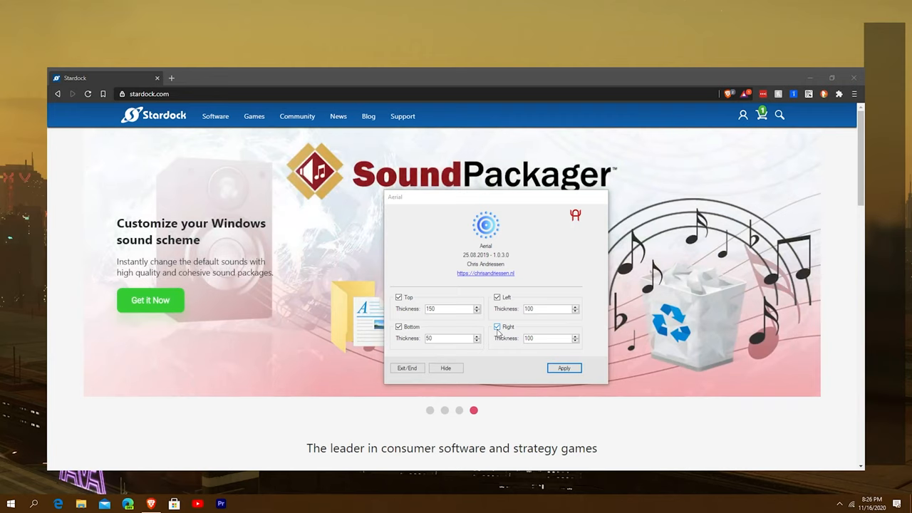
mouse_move(877, 46)
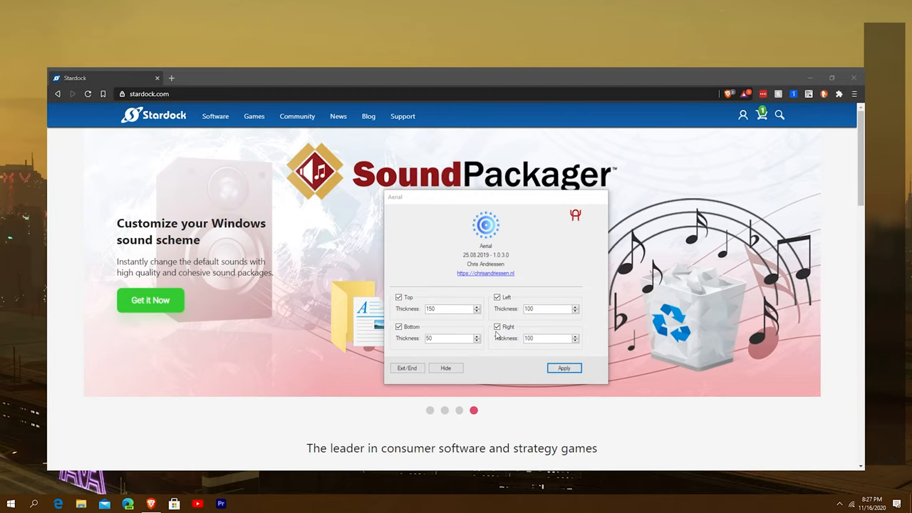
- Turn off the right margin too and apply, leaving all four margins disabled
click(497, 326)
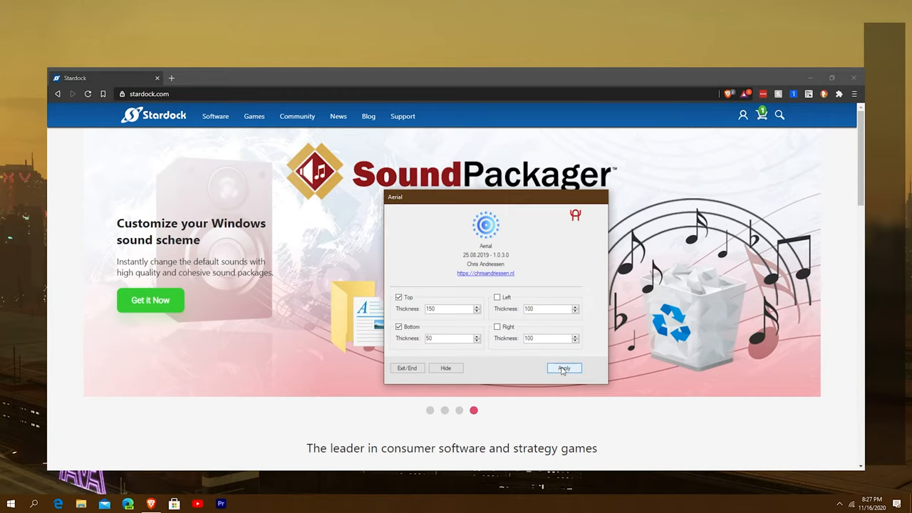
click(564, 368)
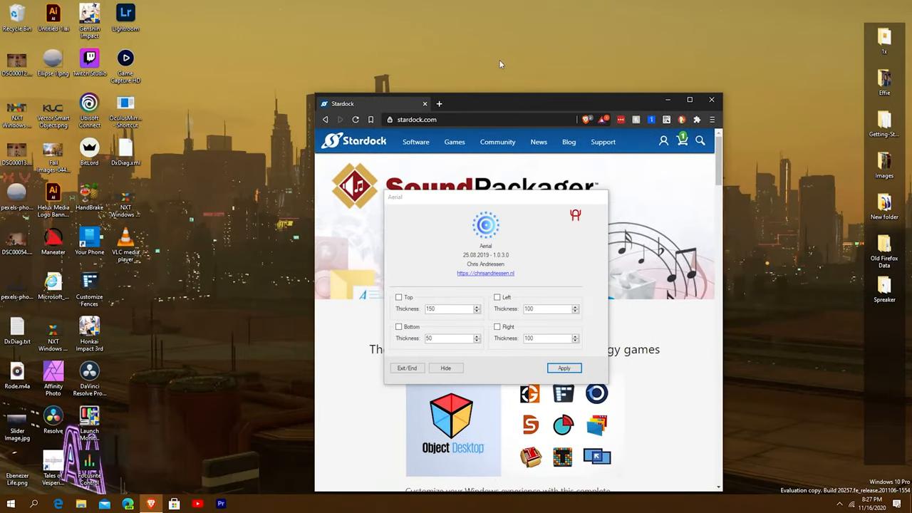
mouse_move(485, 47)
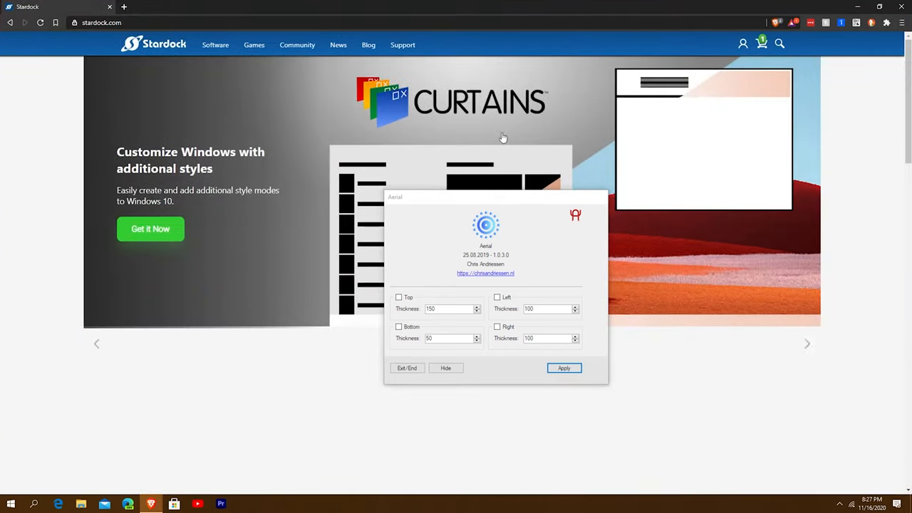
mouse_move(283, 368)
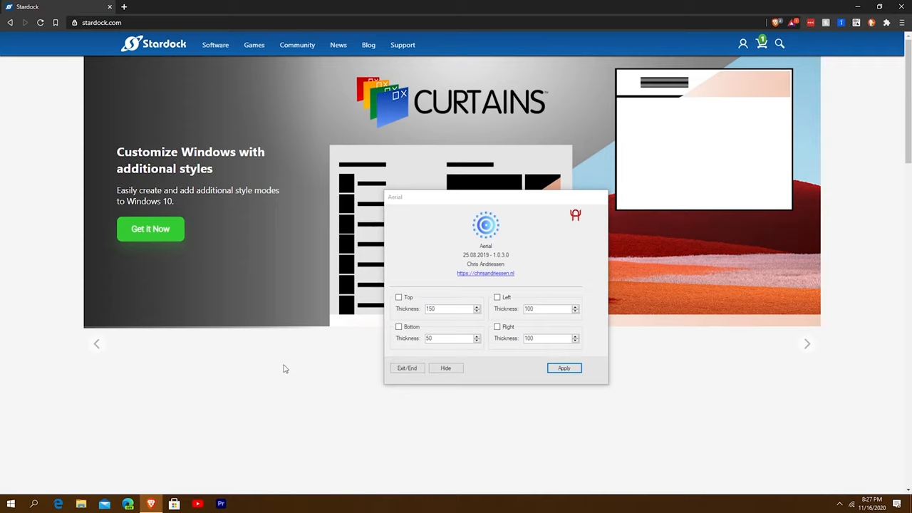
mouse_move(293, 364)
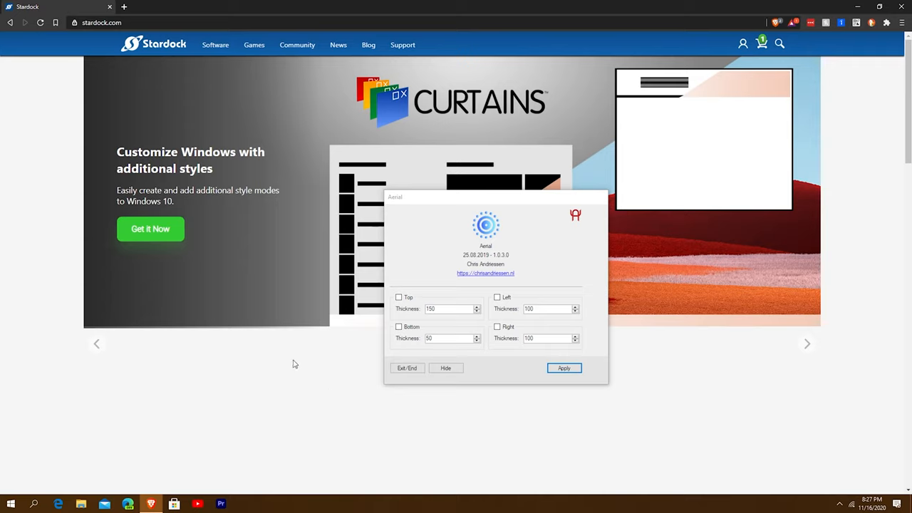
- Reserve a bottom margin and apply it
click(399, 327)
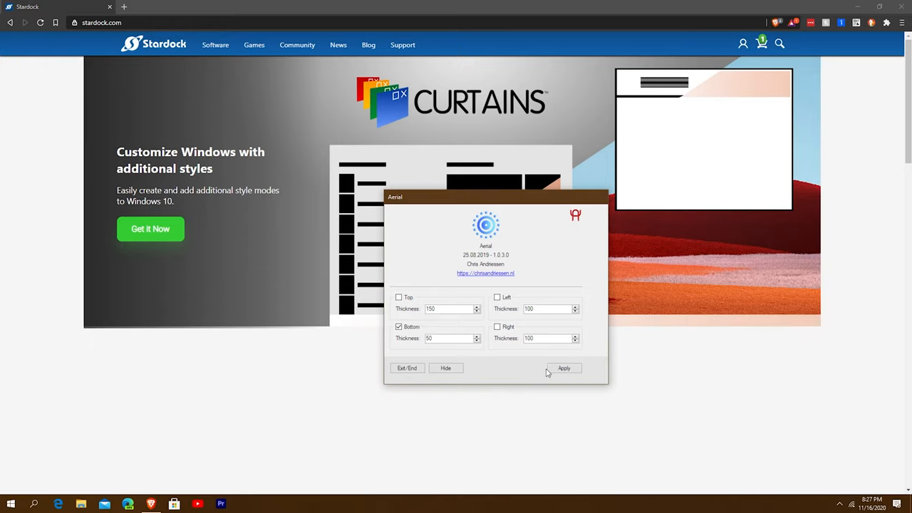
click(563, 367)
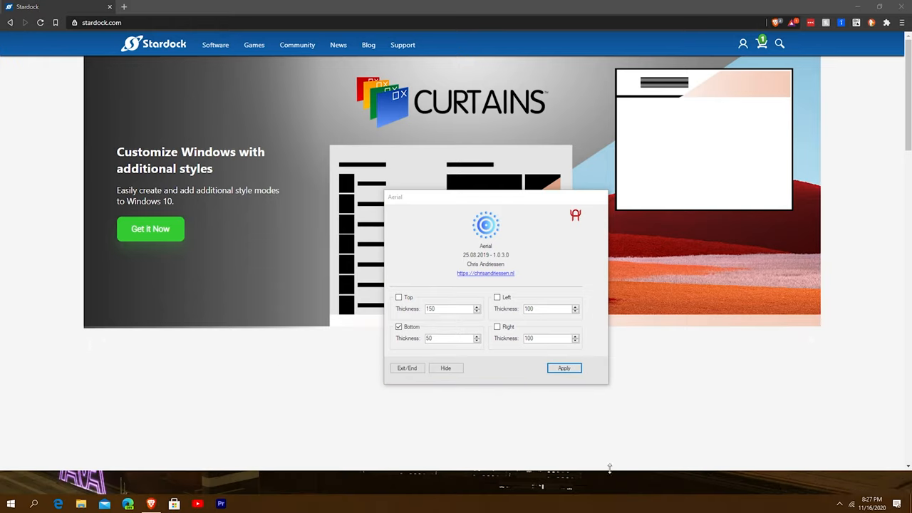
mouse_move(504, 326)
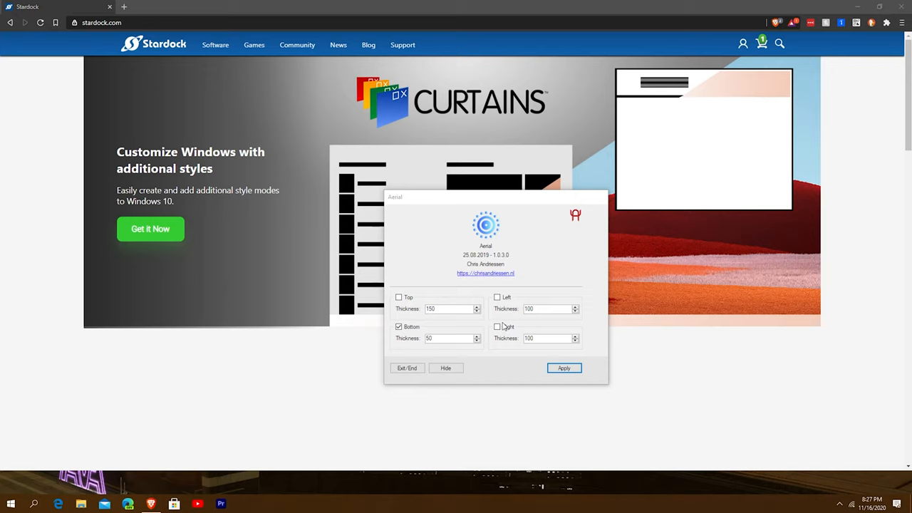
- Turn on the right and top margins with the top thickness set to 50
click(498, 327)
text(50)
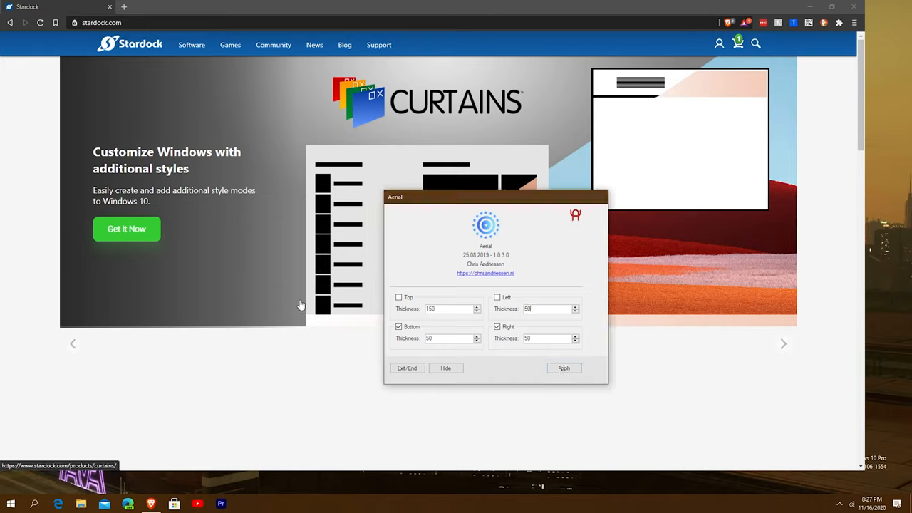
triple_click(441, 309)
text(50)
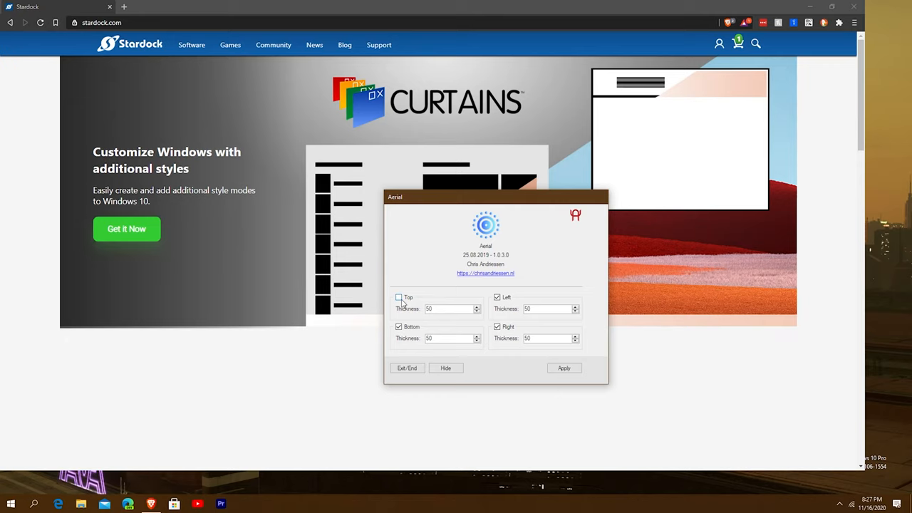
click(399, 297)
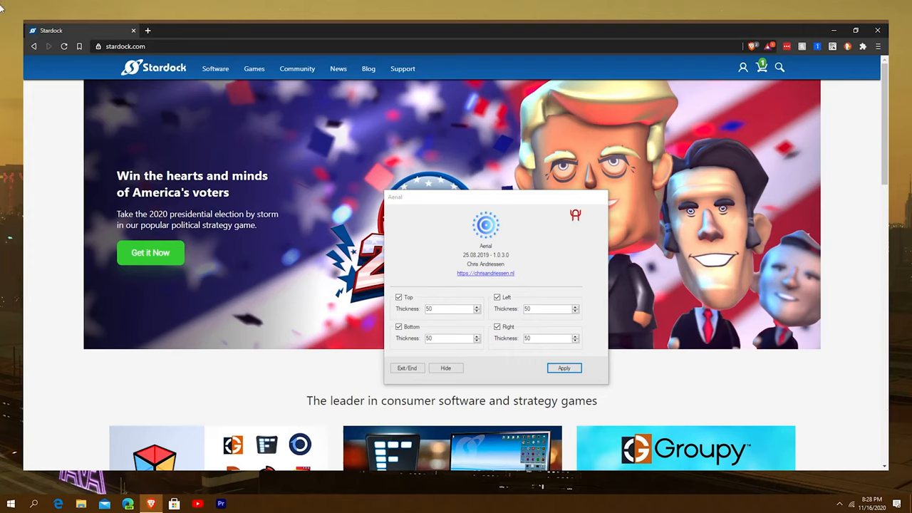
mouse_move(3, 184)
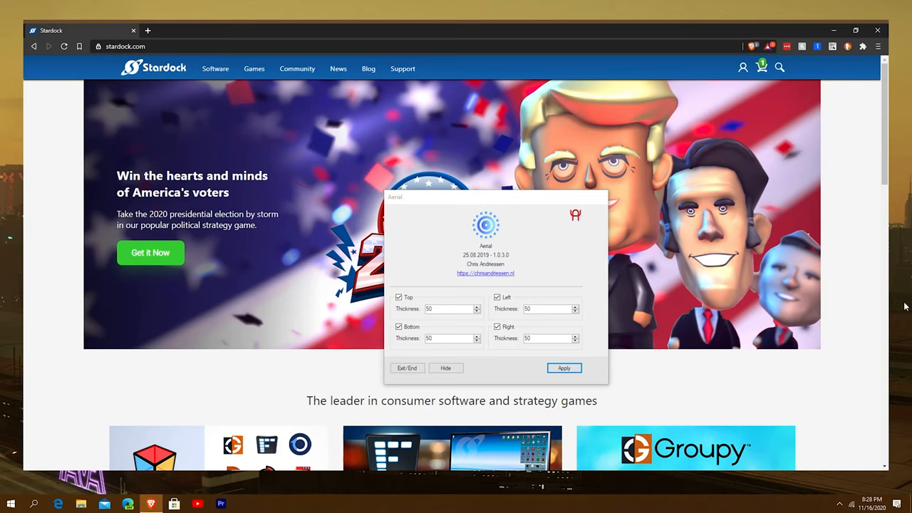
mouse_move(231, 11)
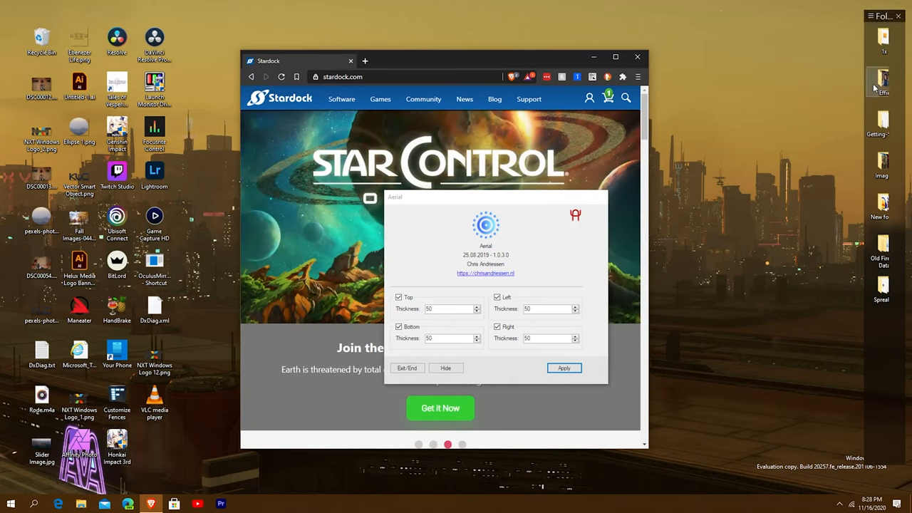
mouse_move(549, 349)
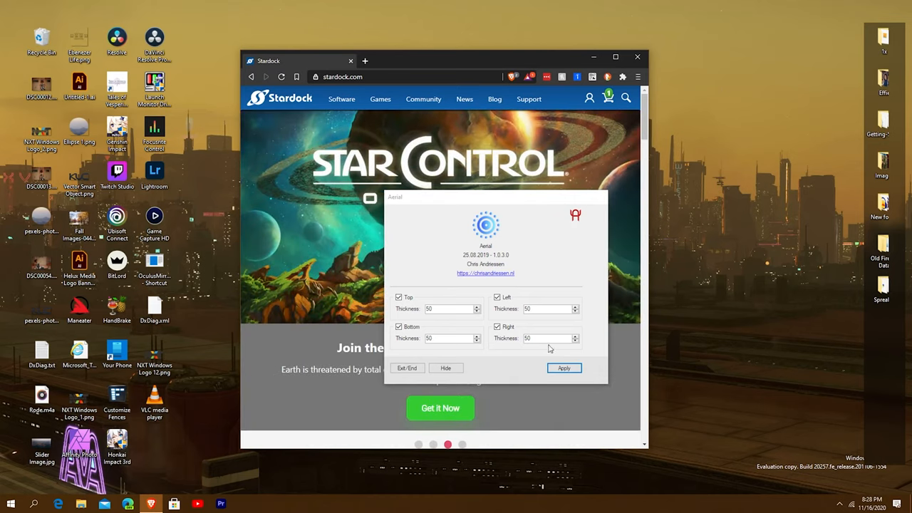
mouse_move(4, 21)
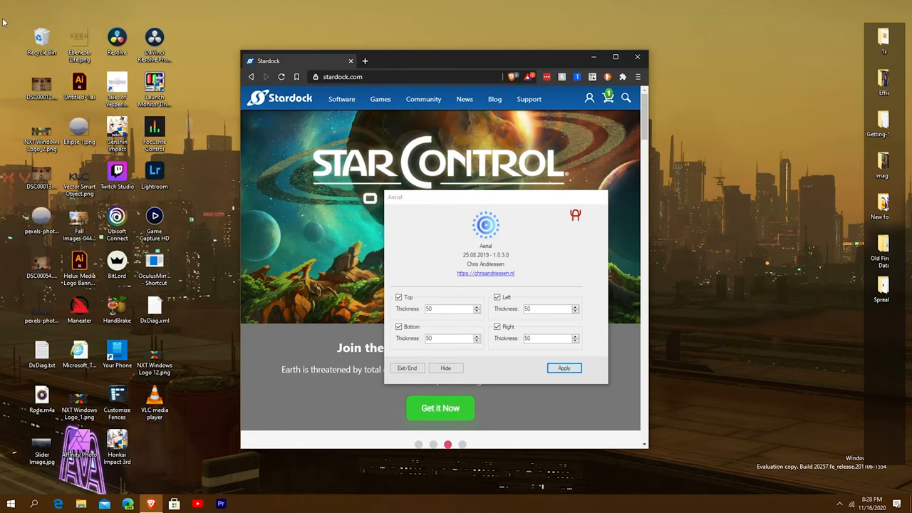
mouse_move(9, 361)
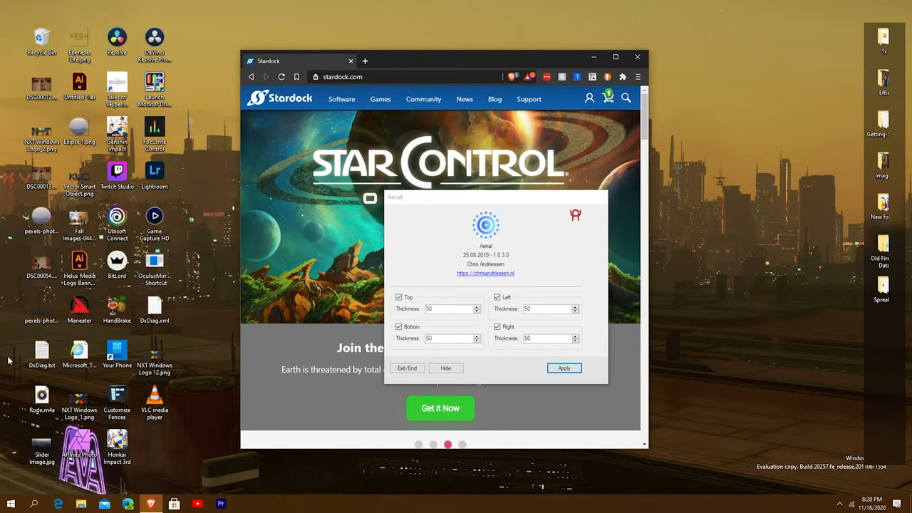
- Move the restored browser left and maximize it again within the 50 px margins
drag(442, 61, 421, 96)
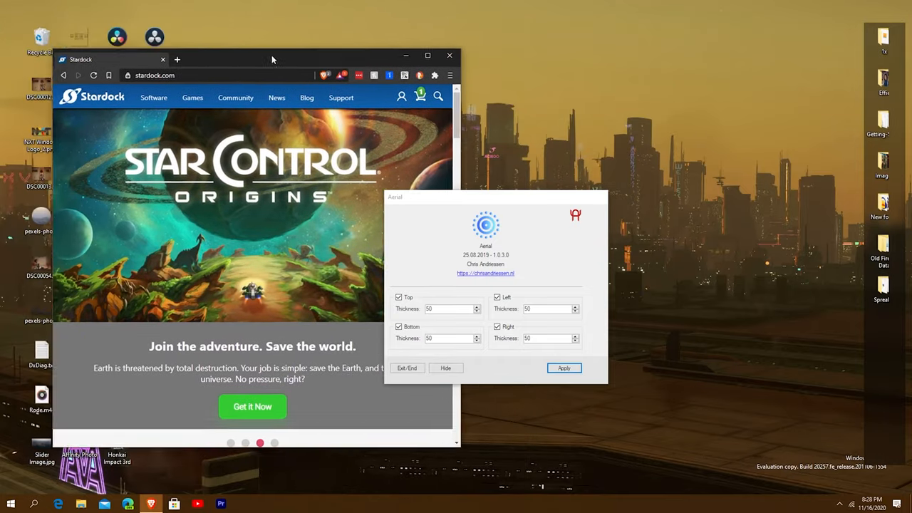
click(427, 55)
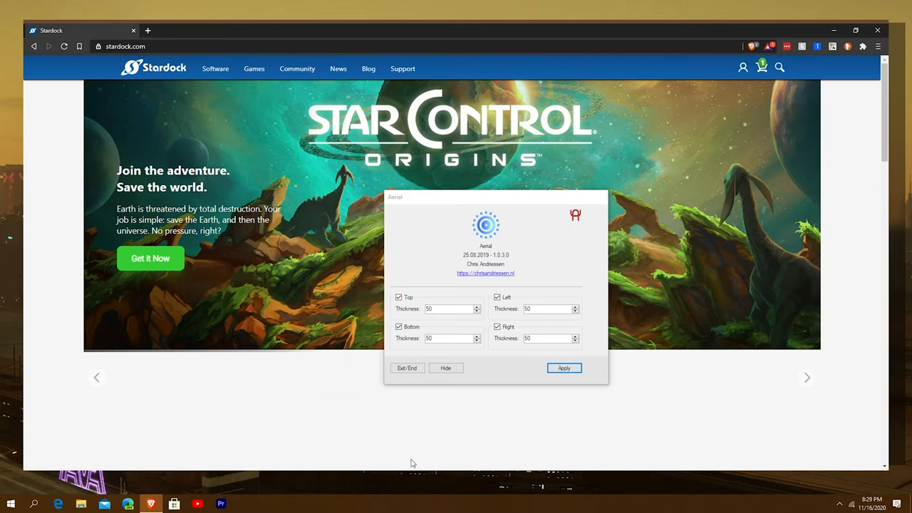
click(840, 504)
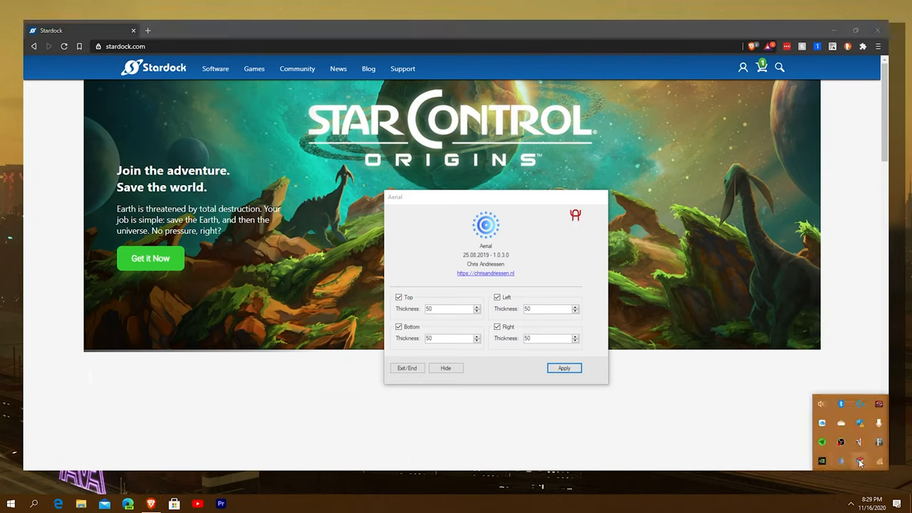
- Restore the browser to a smaller window from the tray and uncheck Aerial's top margin
right_click(859, 461)
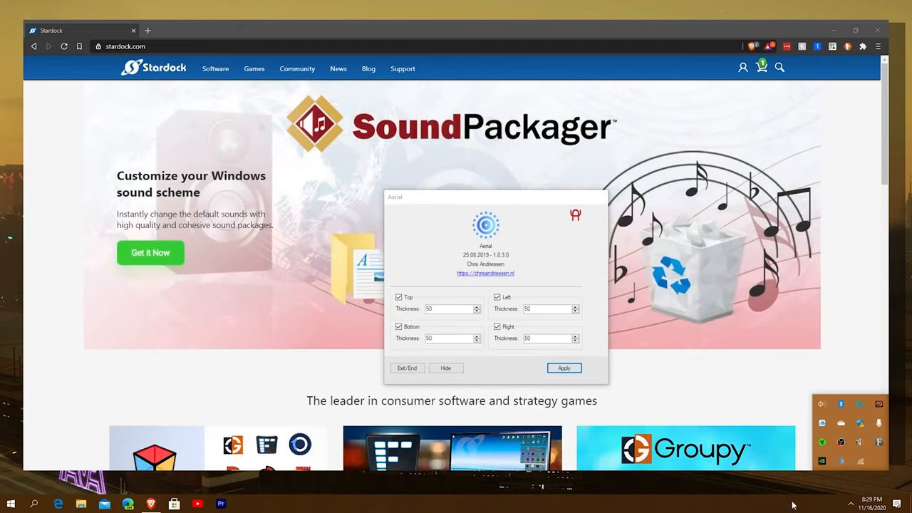
mouse_move(770, 499)
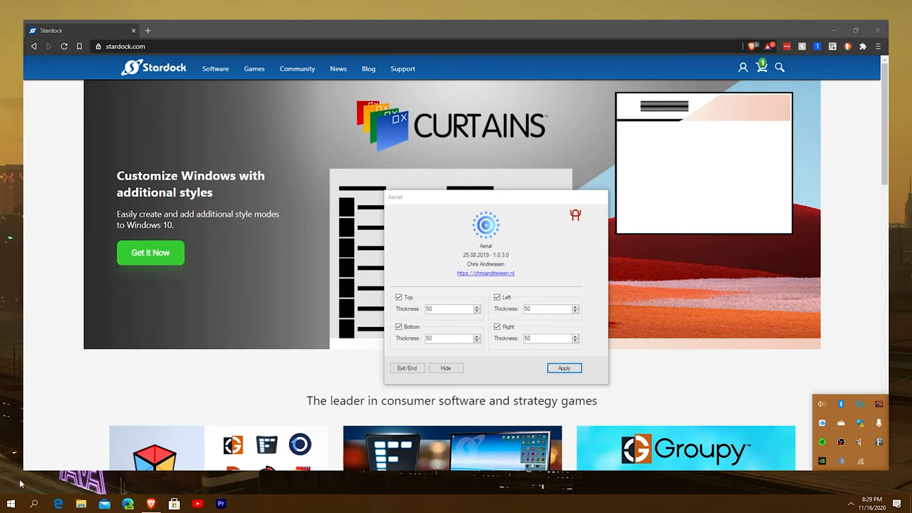
mouse_move(325, 21)
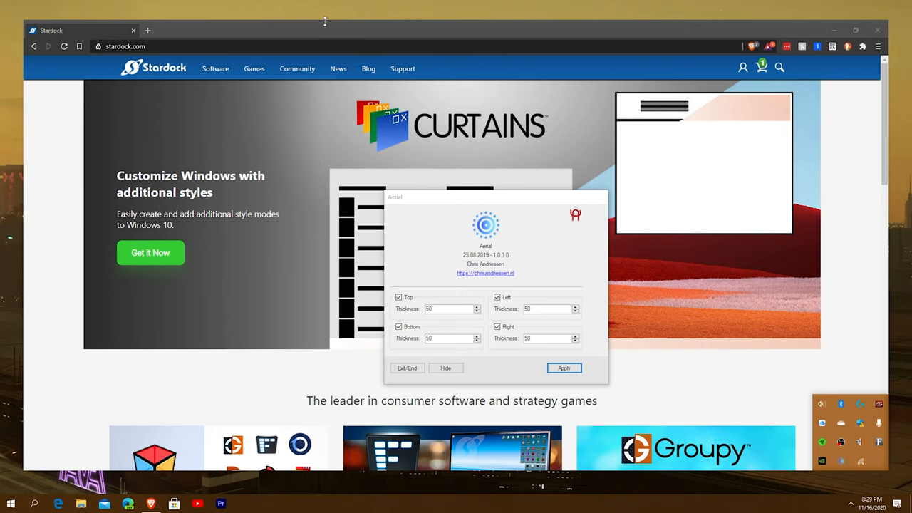
click(848, 31)
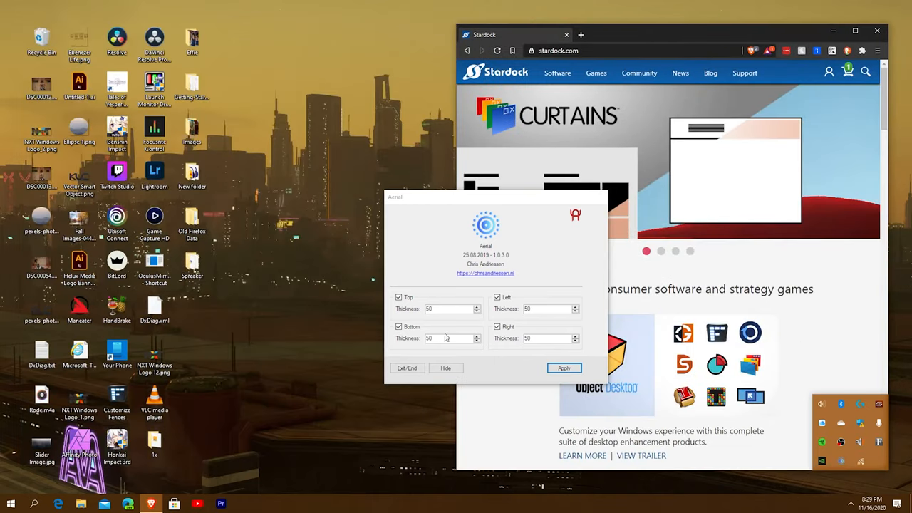
click(498, 297)
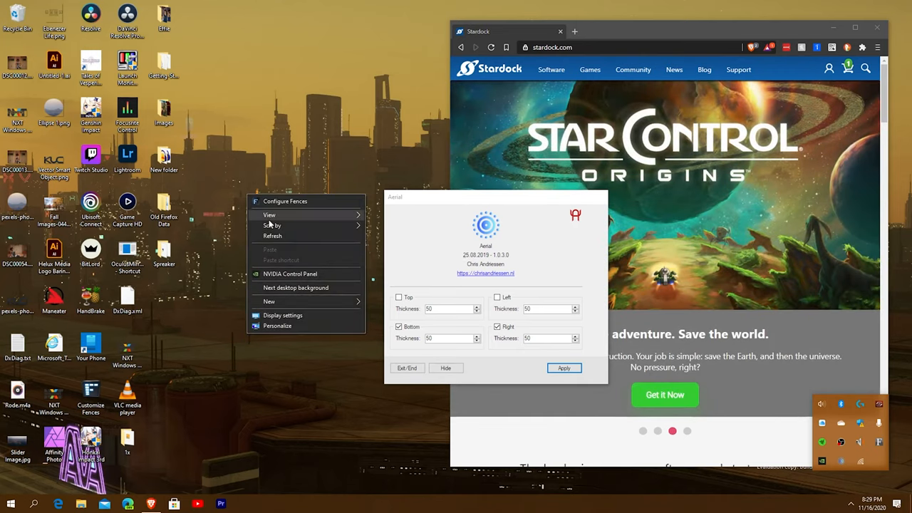
- Turn off Align icons to grid from the desktop's View options
click(272, 225)
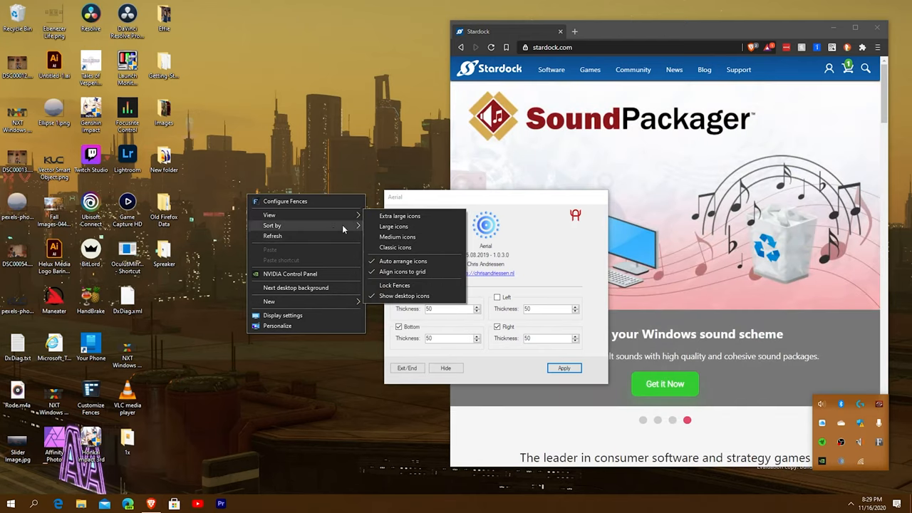
mouse_move(314, 221)
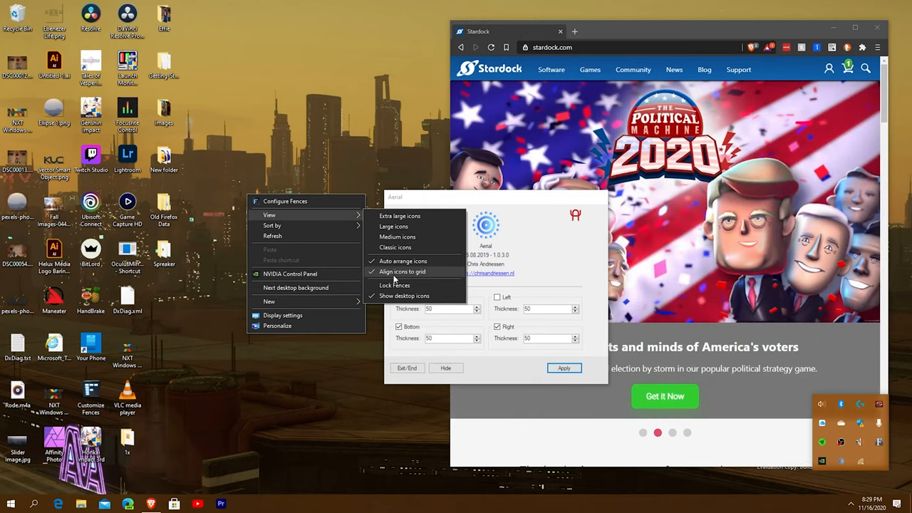
click(545, 250)
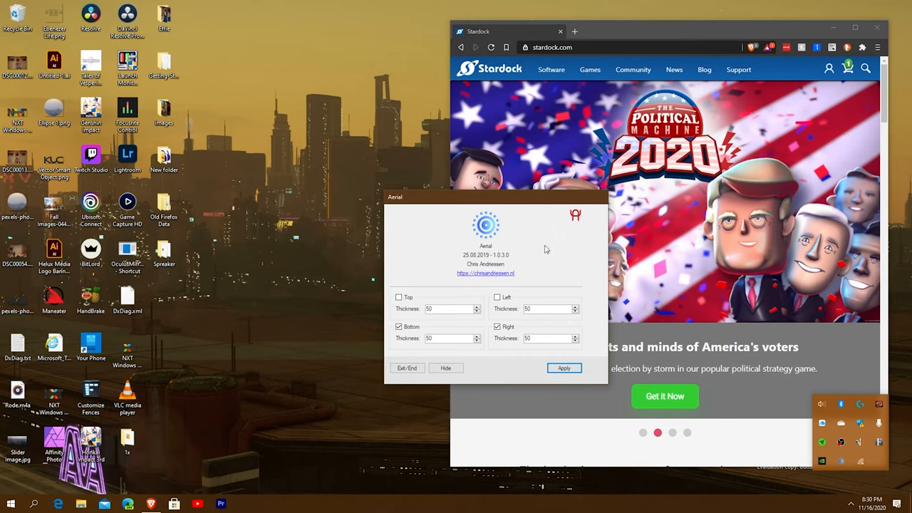
- Move the Aerial window toward the left of the screen
drag(496, 197, 306, 185)
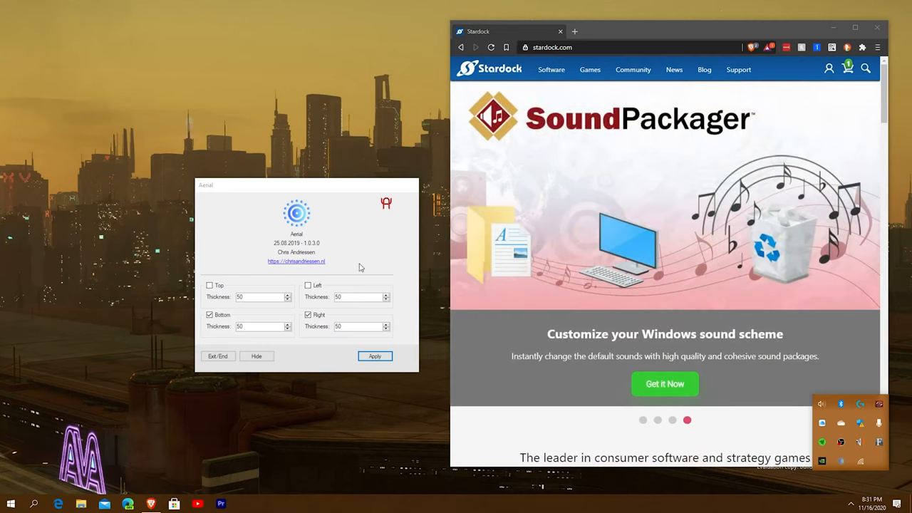
mouse_move(348, 264)
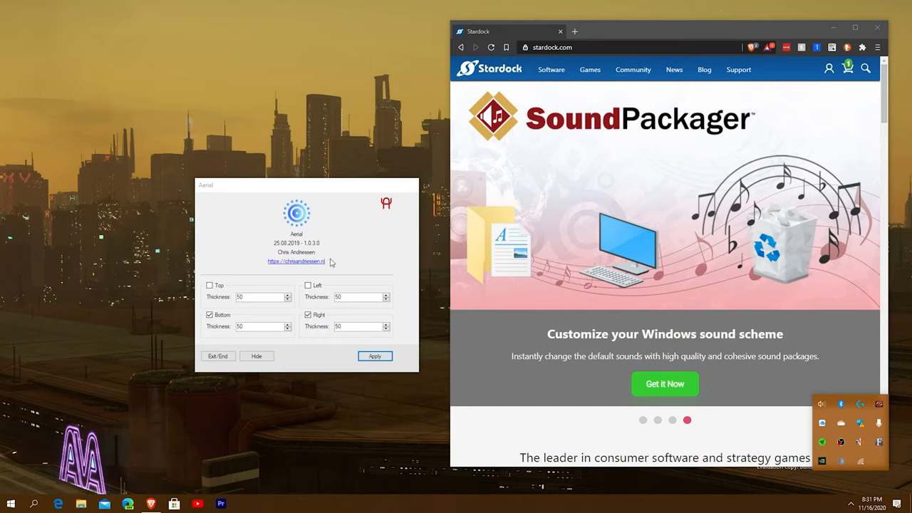
mouse_move(403, 434)
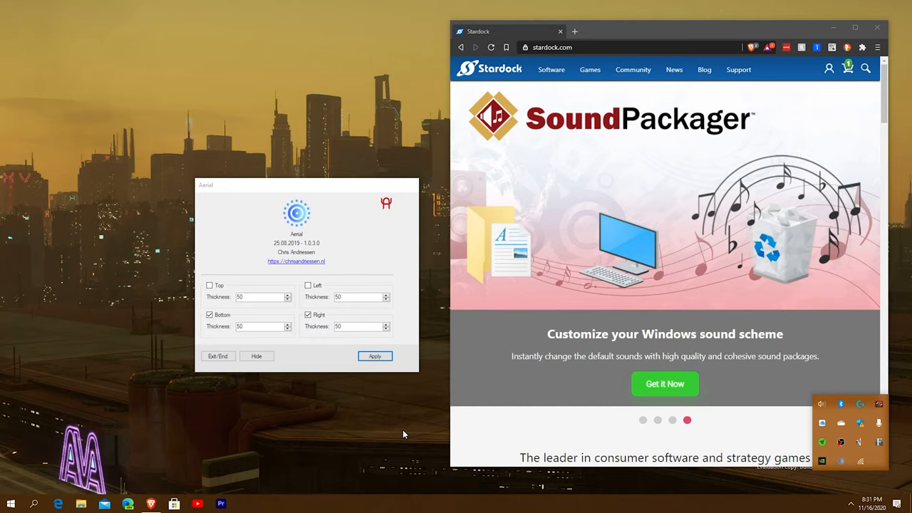